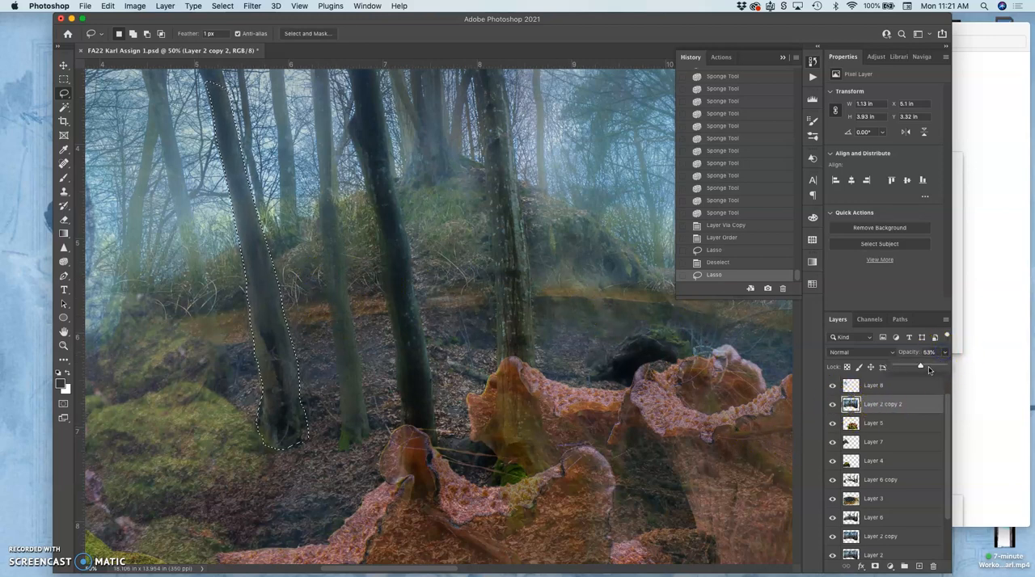
- Restore Layer 2 copy 2 to 100% opacity and lasso the trunks and fallen log
drag(920, 366, 943, 367)
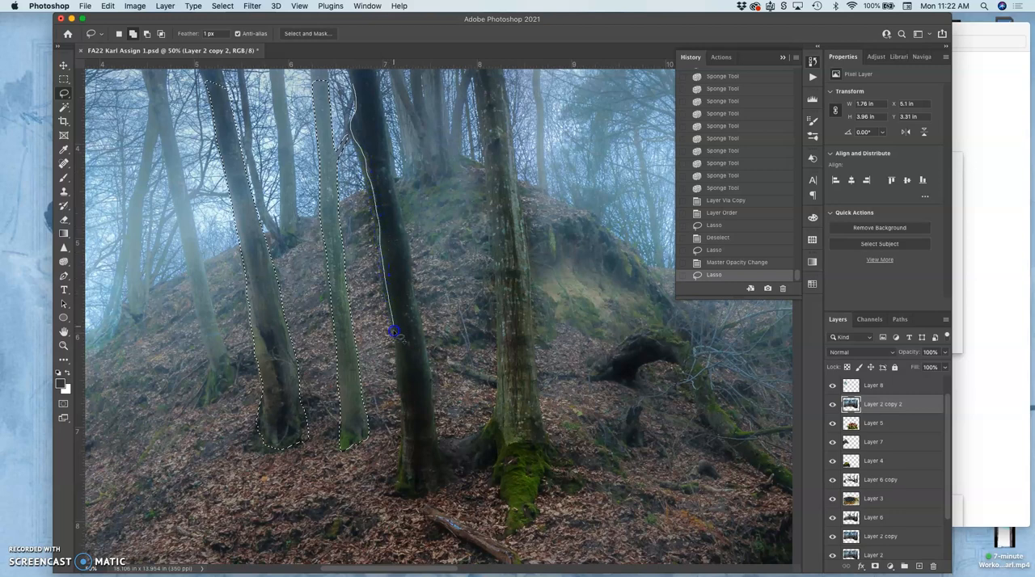
drag(394, 332, 403, 417)
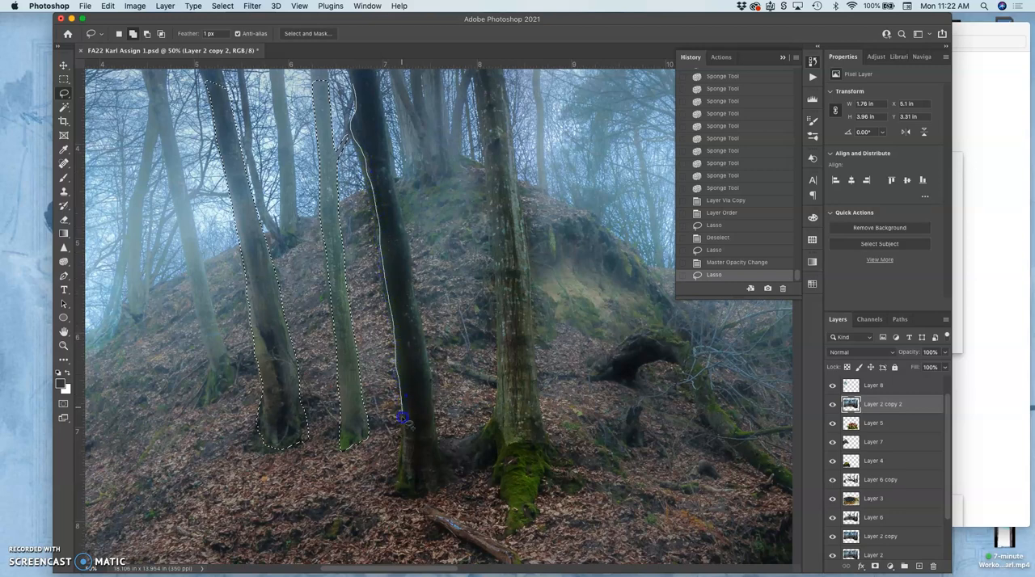
drag(402, 417, 390, 487)
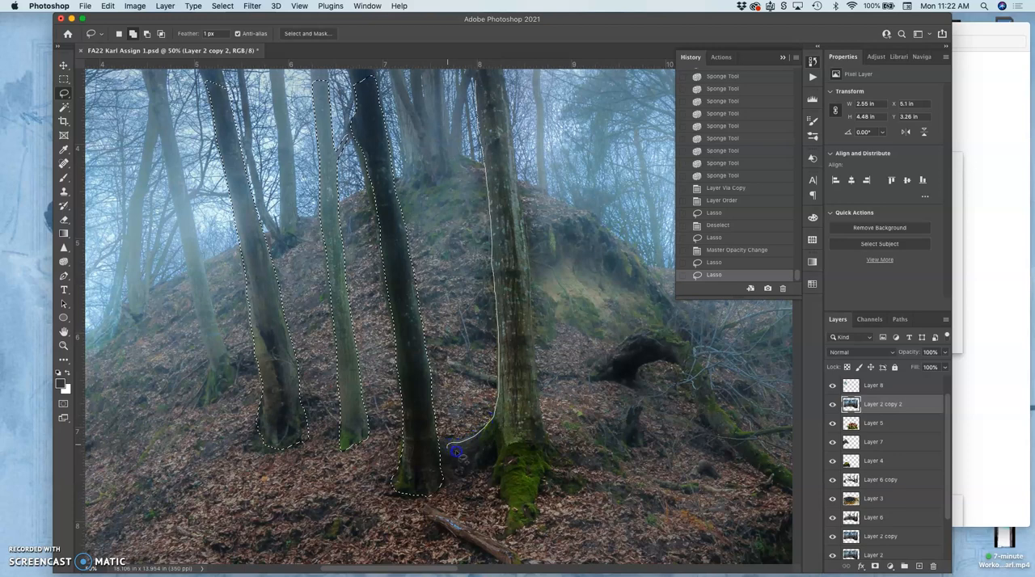
drag(455, 453, 501, 493)
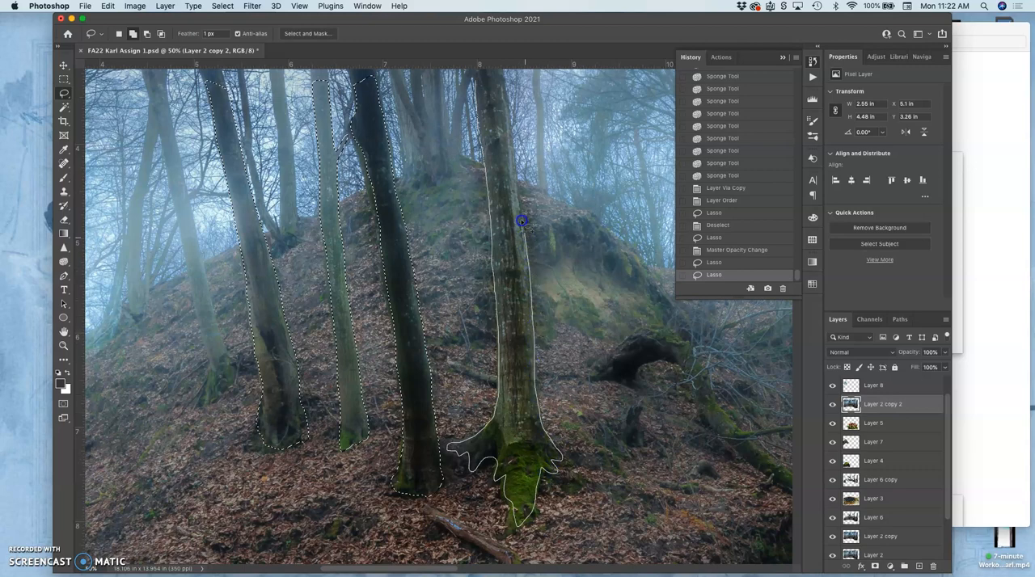
mouse_move(505, 89)
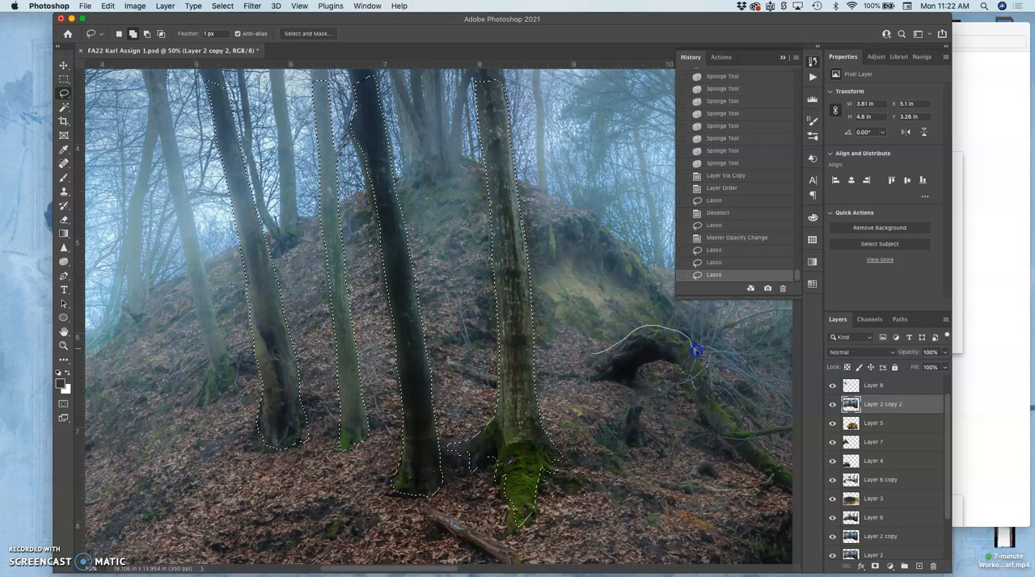
drag(697, 351, 730, 417)
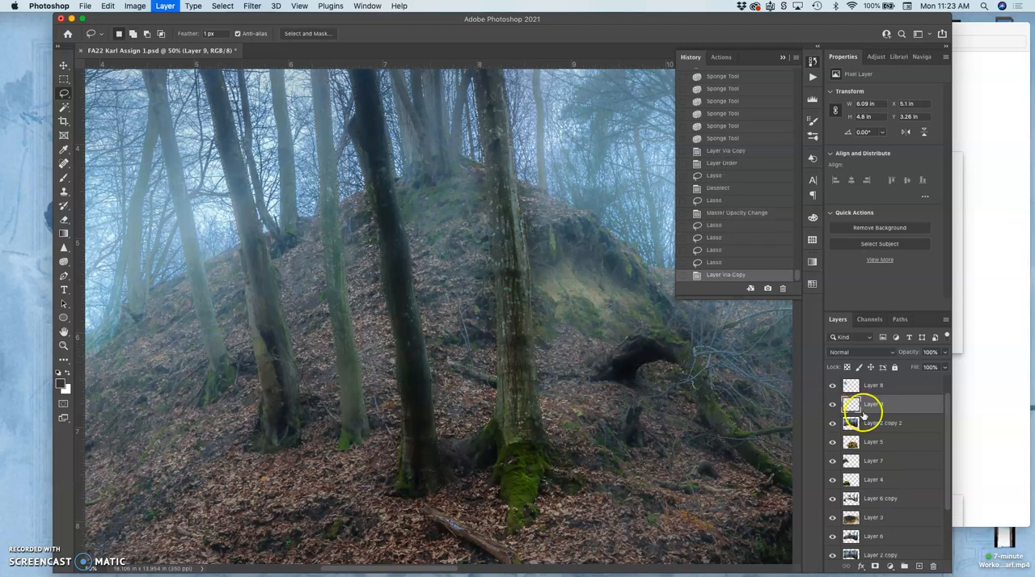
- Select the new trunks layer and hide the original Layer 2 copy 2
click(831, 404)
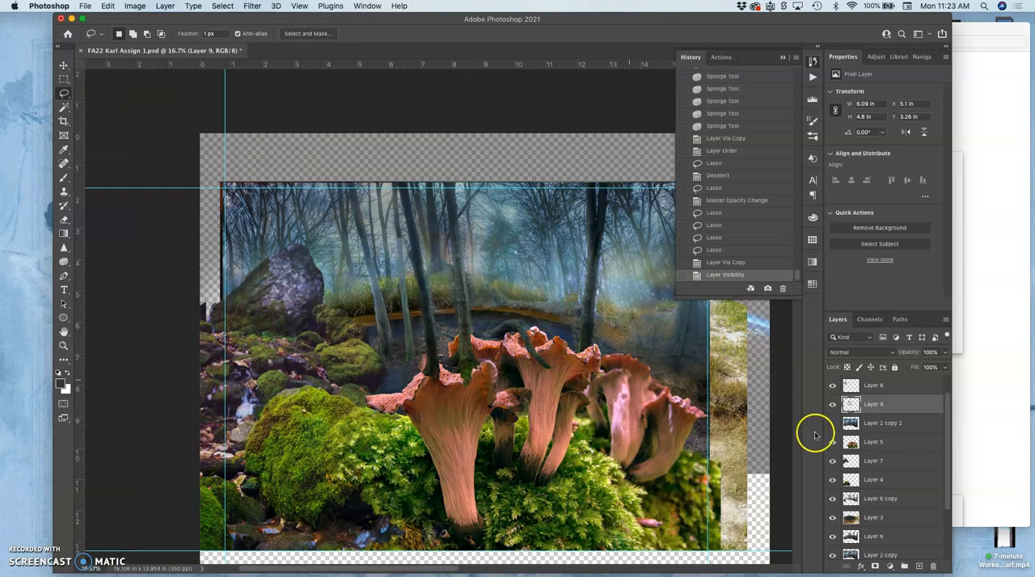
click(873, 443)
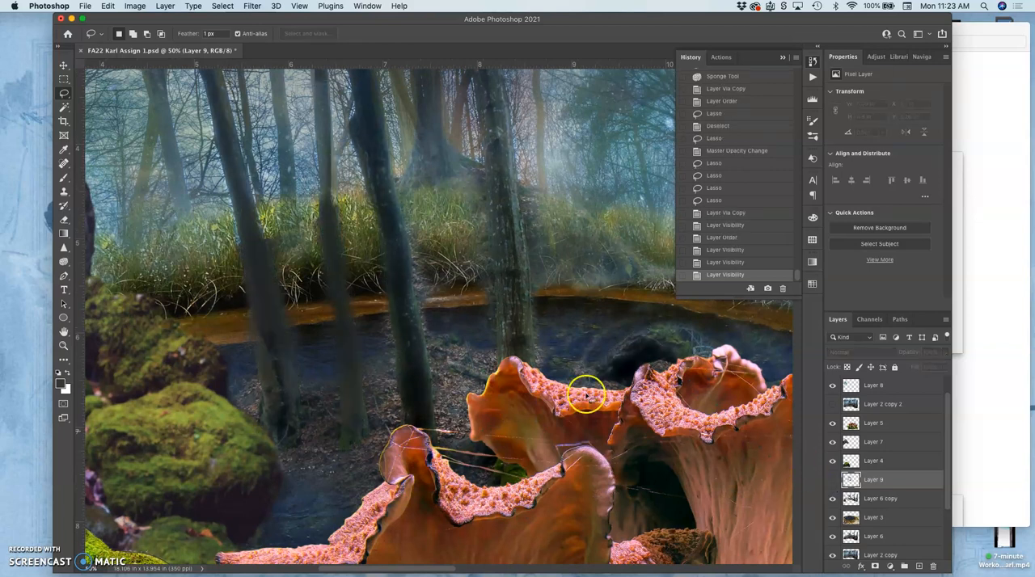
mouse_move(494, 286)
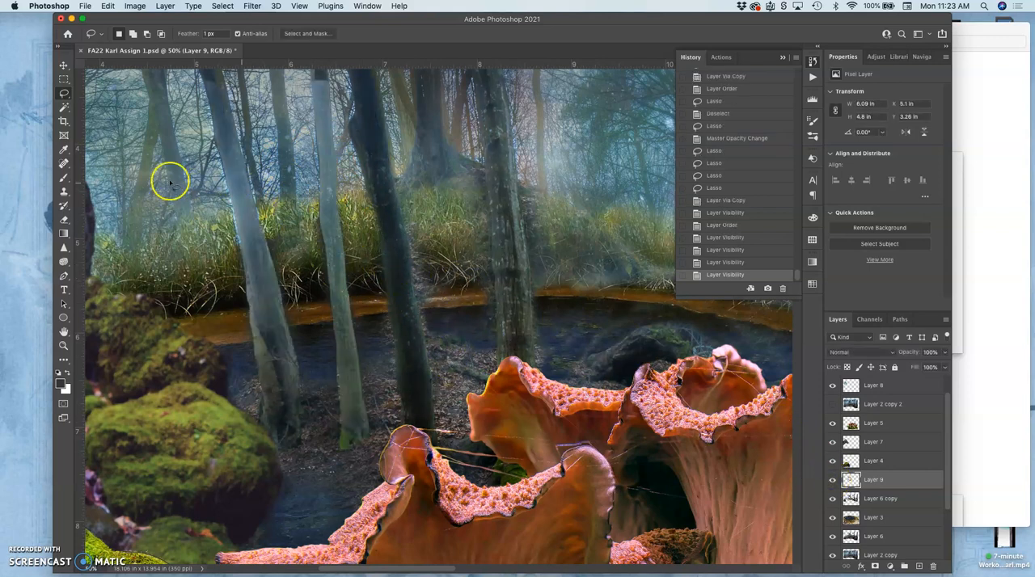
- Burn the left and right trunks on Layer 9 with Midtones at 18% exposure
click(59, 261)
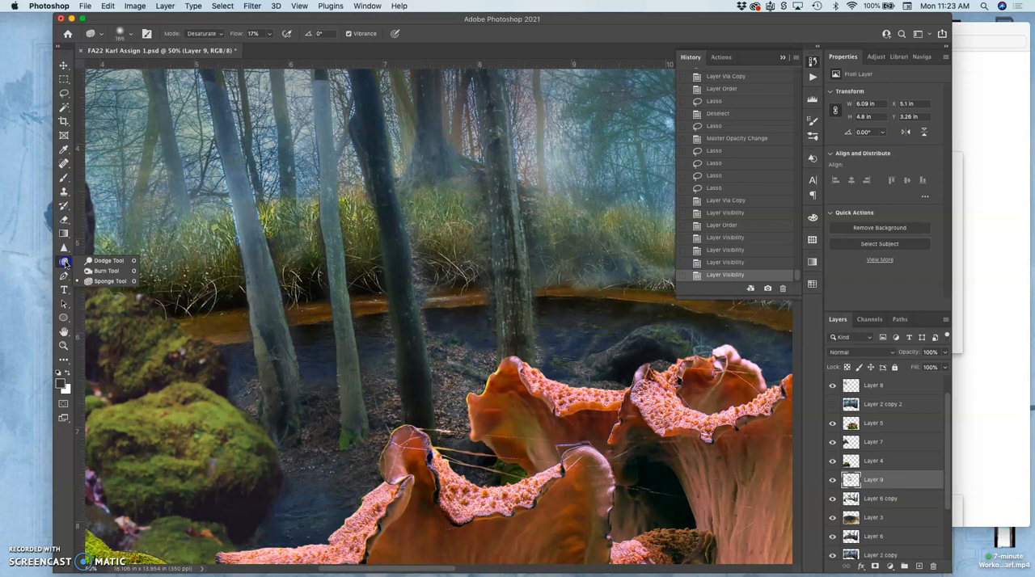
click(63, 262)
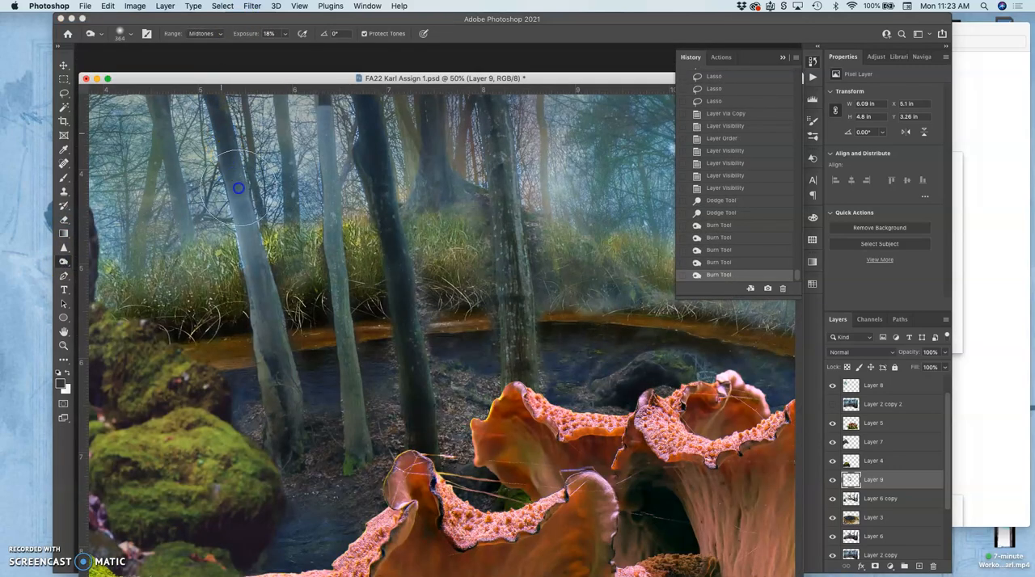
drag(238, 188, 279, 331)
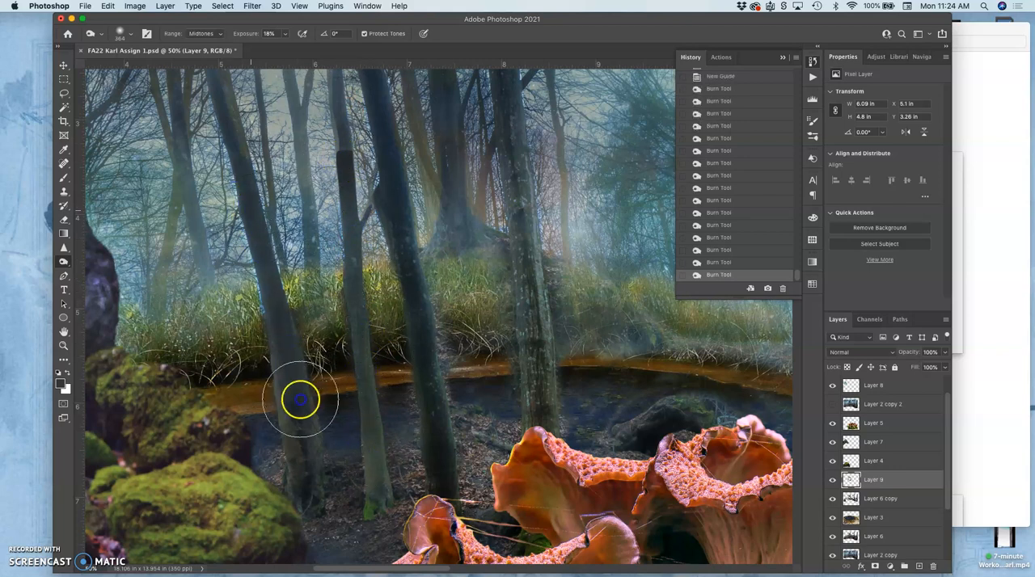
drag(300, 400, 442, 422)
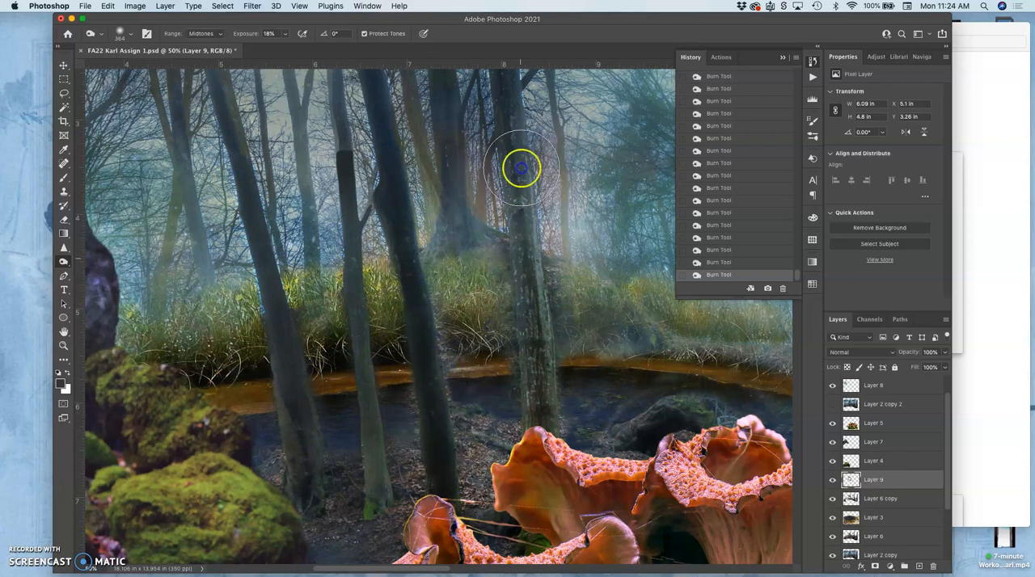
click(521, 168)
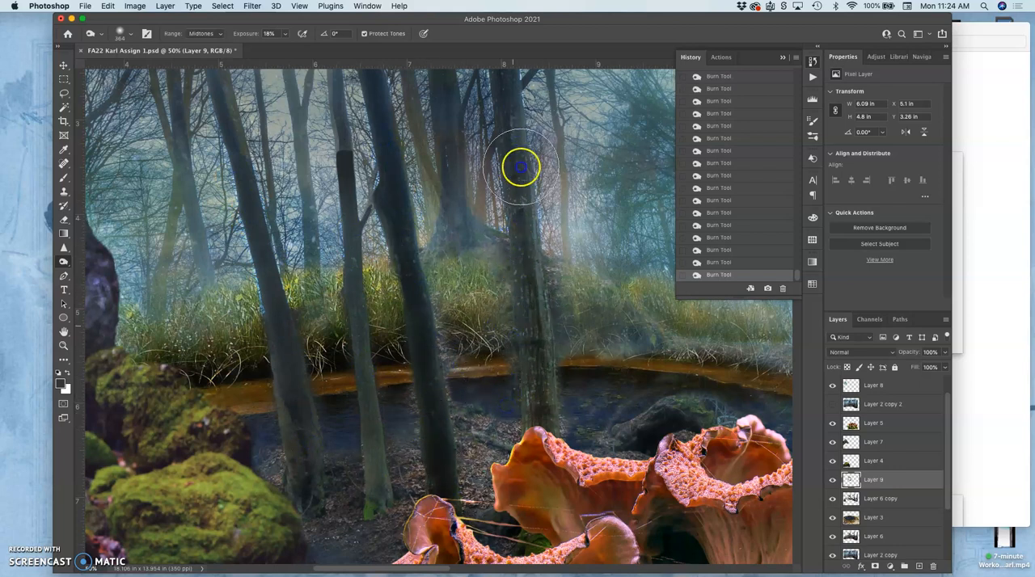
mouse_move(149, 232)
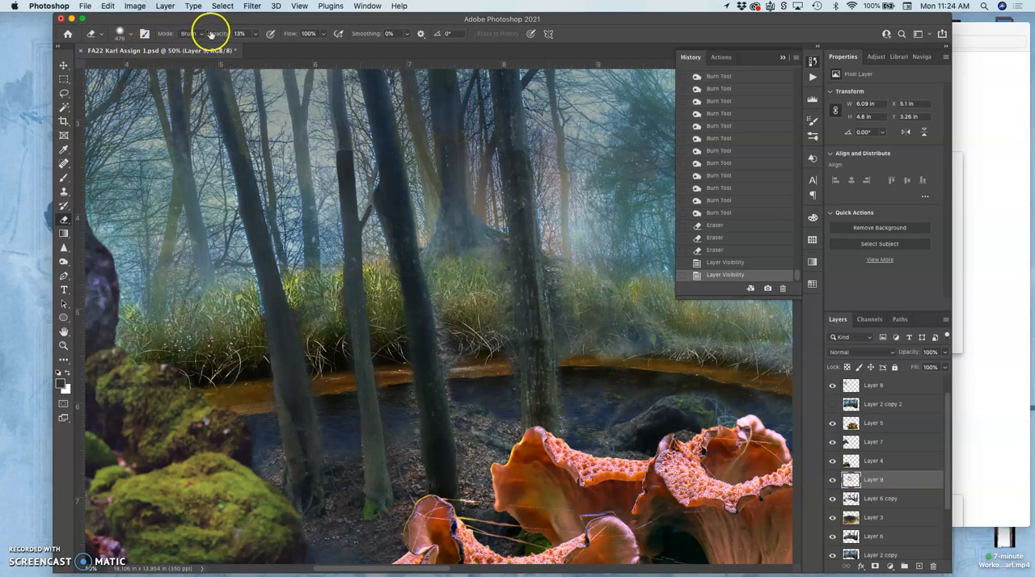
- Set the Eraser opacity to about 21% for softly fading the trunks
click(120, 34)
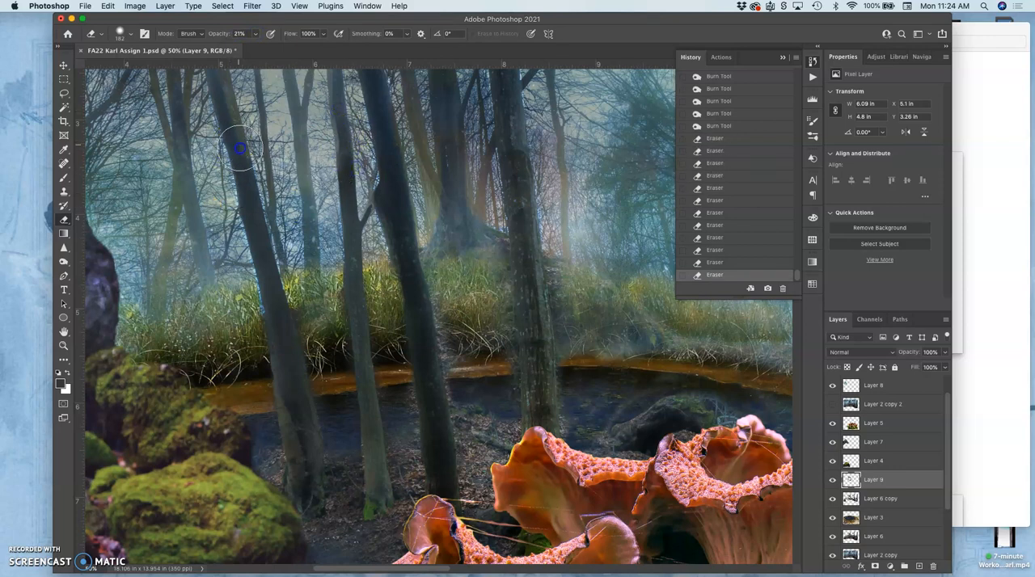
mouse_move(511, 166)
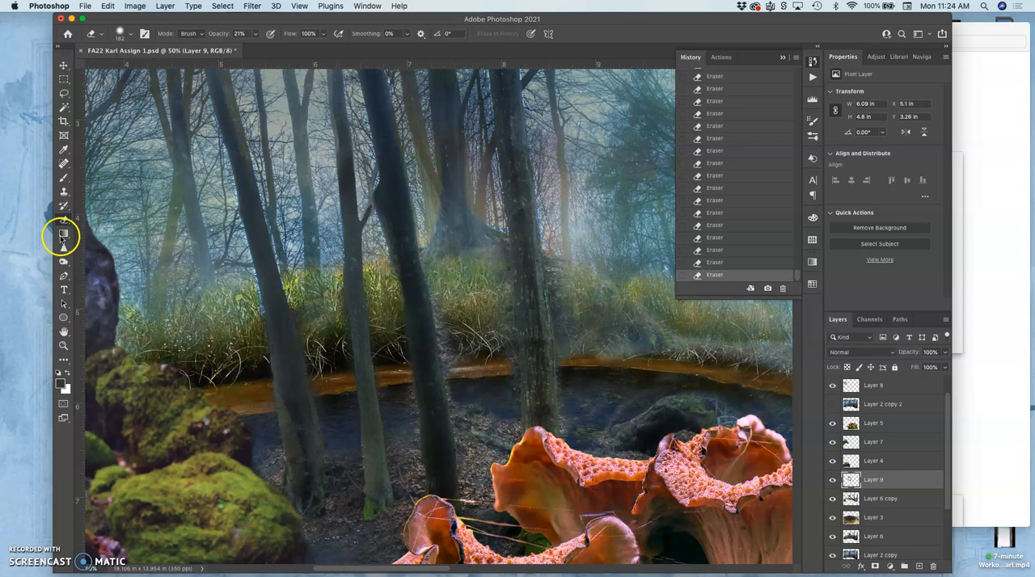
- Set the Burn range to Shadows and darken the middle trunk from top to base
click(57, 239)
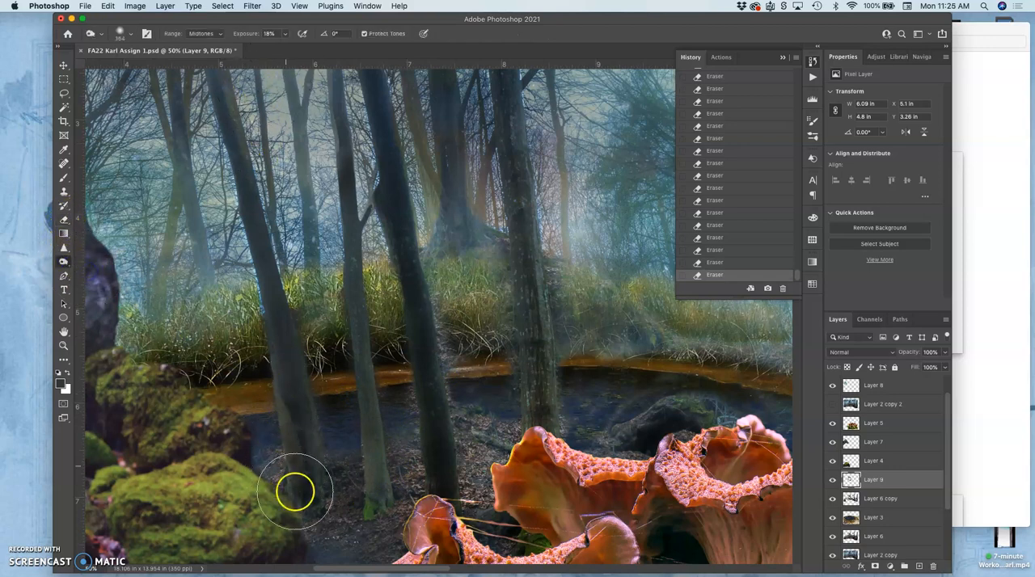
click(207, 34)
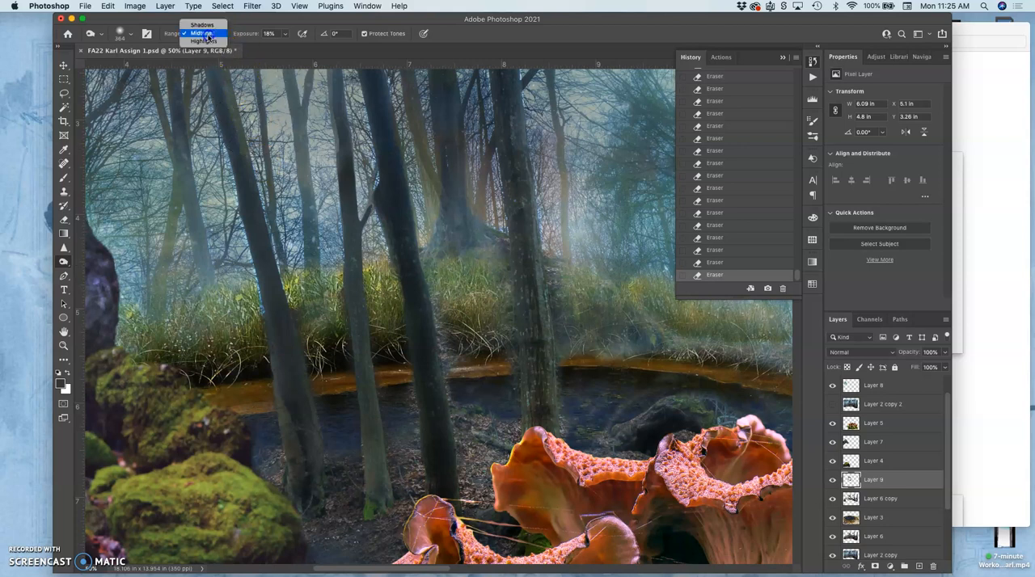
click(202, 22)
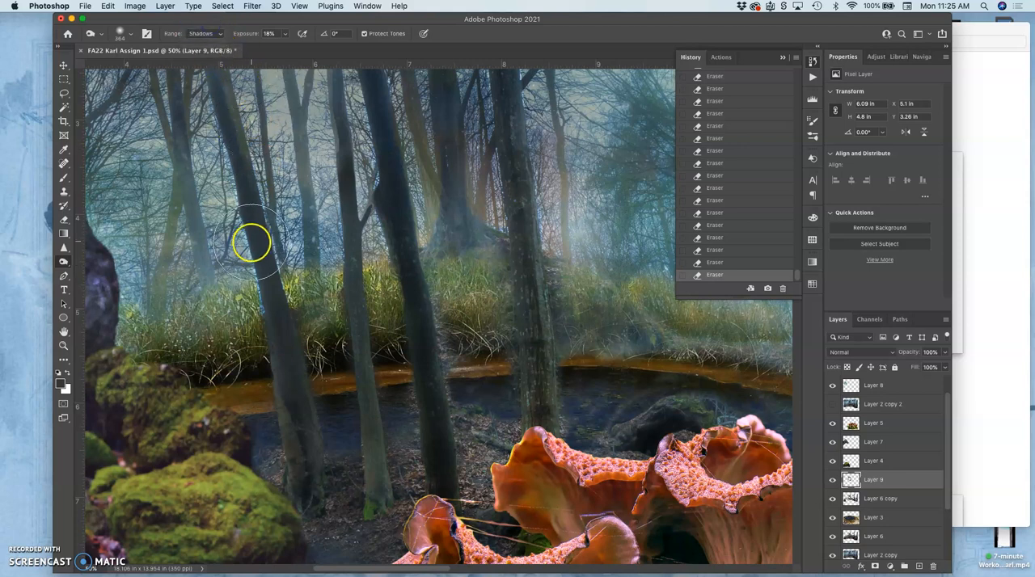
click(123, 34)
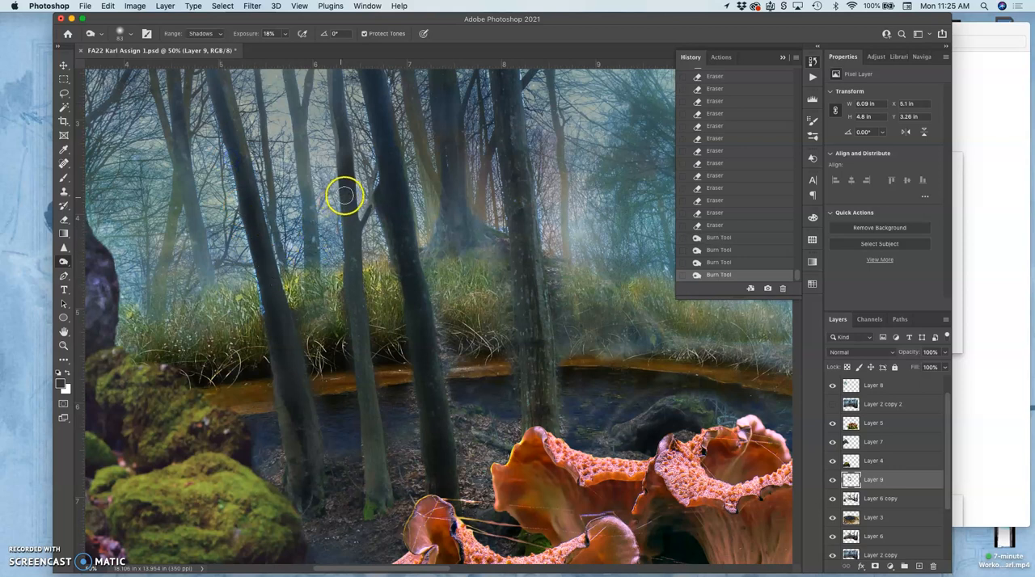
drag(345, 196, 352, 354)
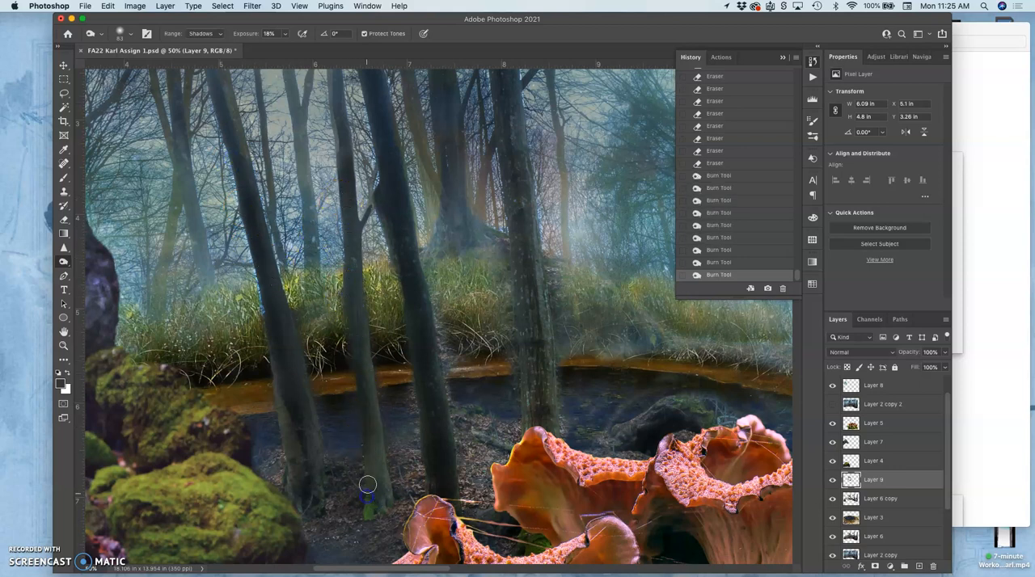
drag(367, 485, 364, 392)
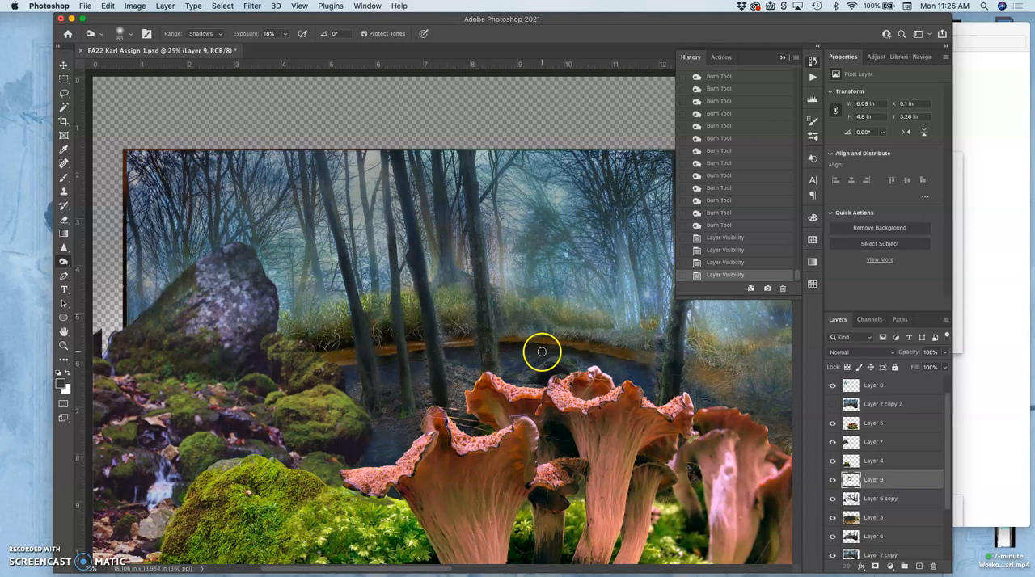
- Burn shadows among the background trees, then switch to the Move tool
drag(541, 351, 414, 380)
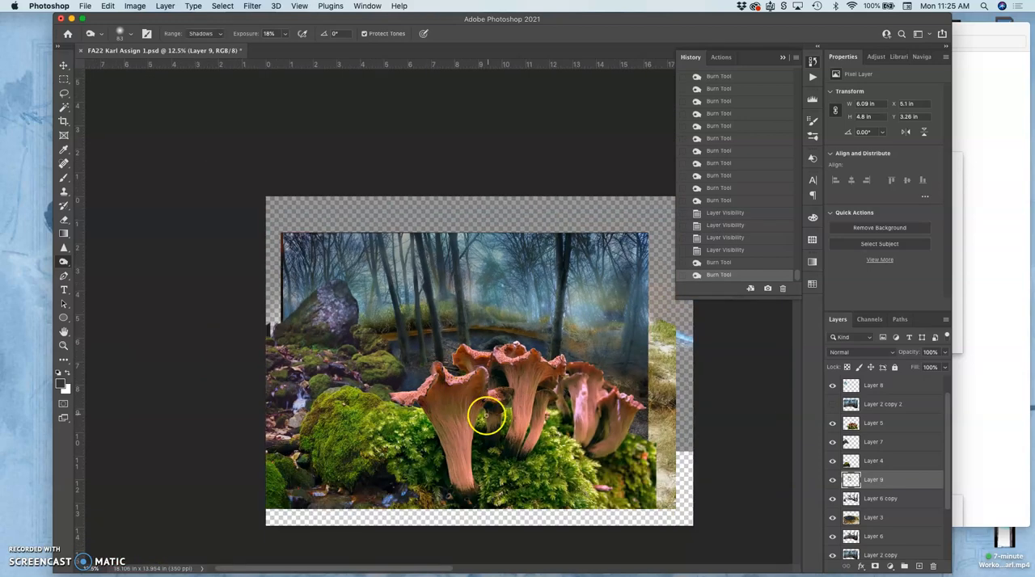
mouse_move(615, 427)
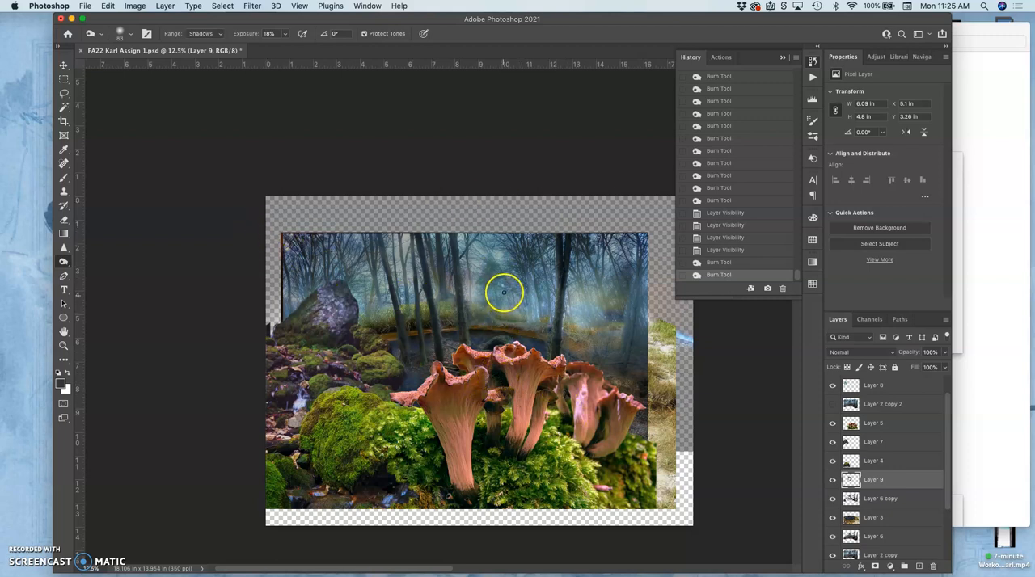
click(55, 63)
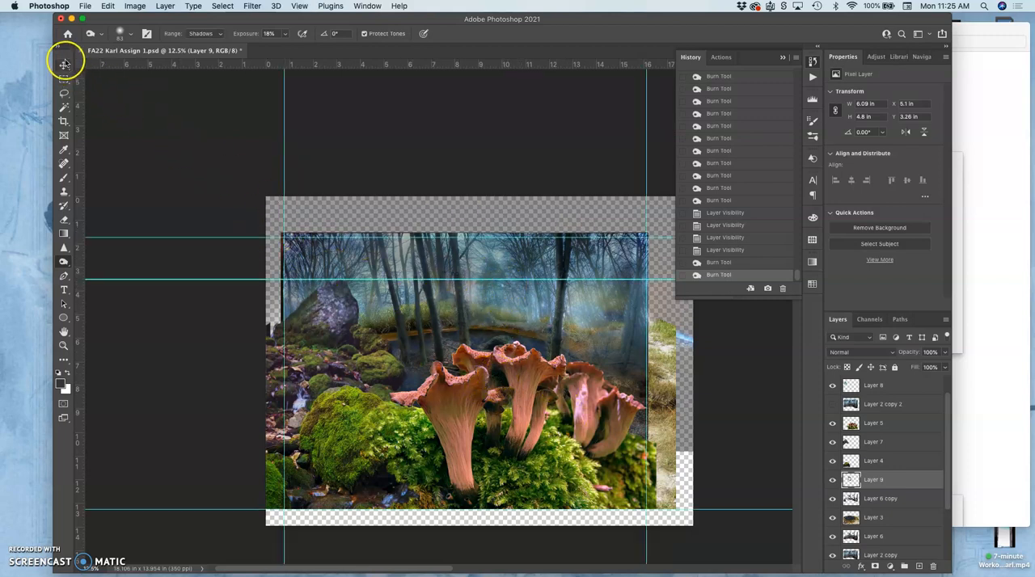
click(42, 63)
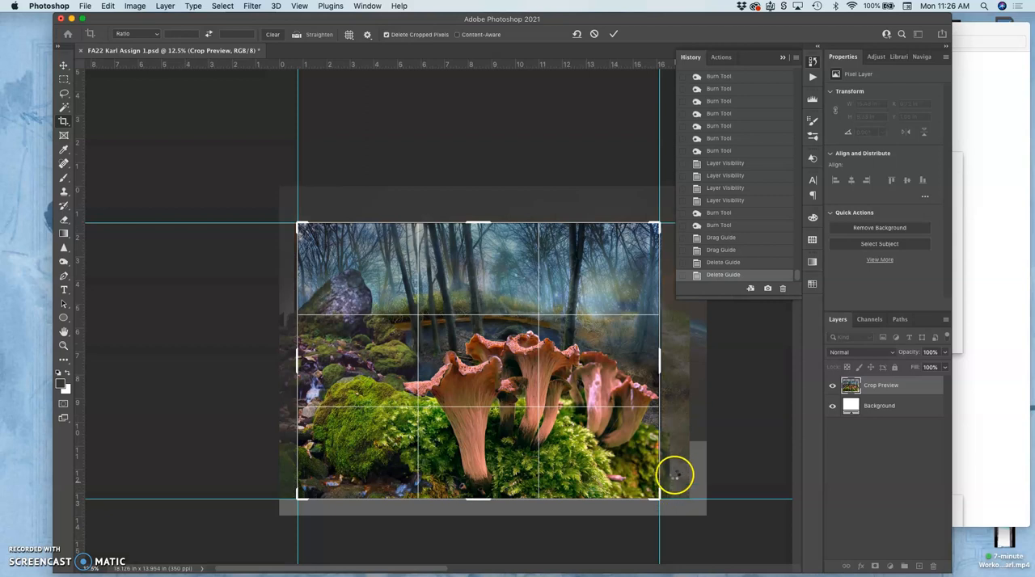
- Adjust the crop boundary to the forest scene's edges
click(612, 34)
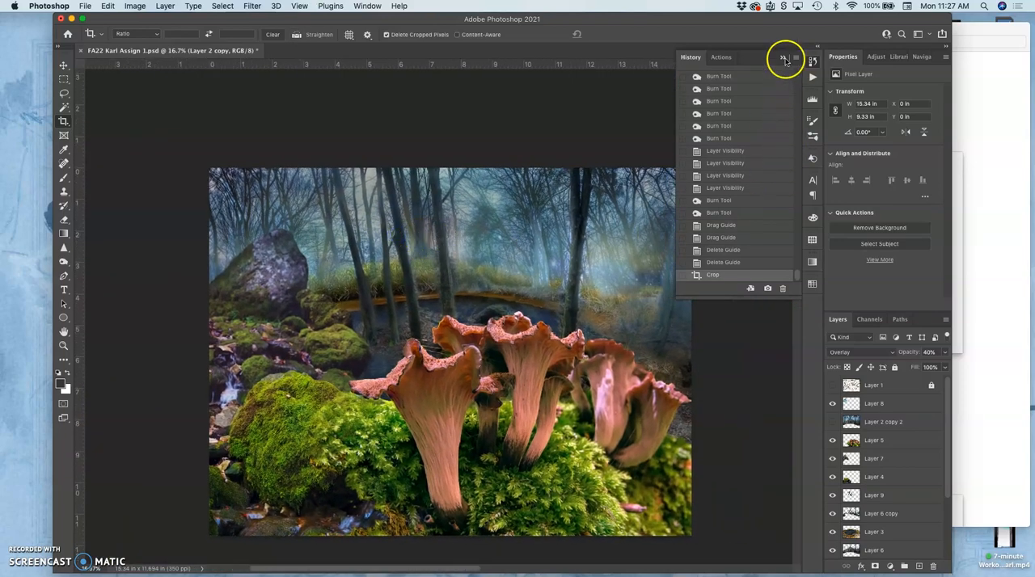
- Collapse the History panel, dismiss the scratch-disk save error, and review the layers
click(782, 58)
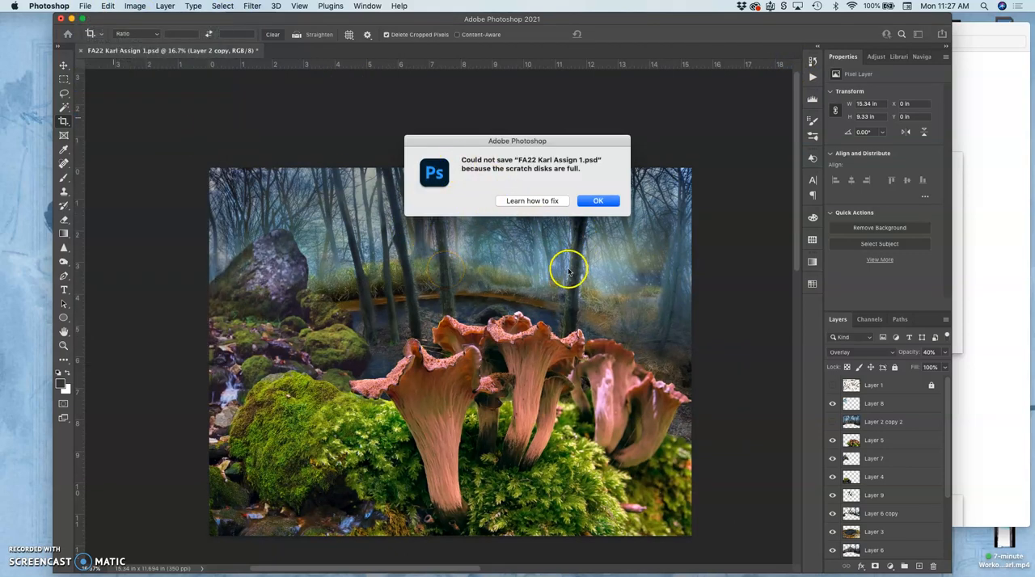
click(597, 201)
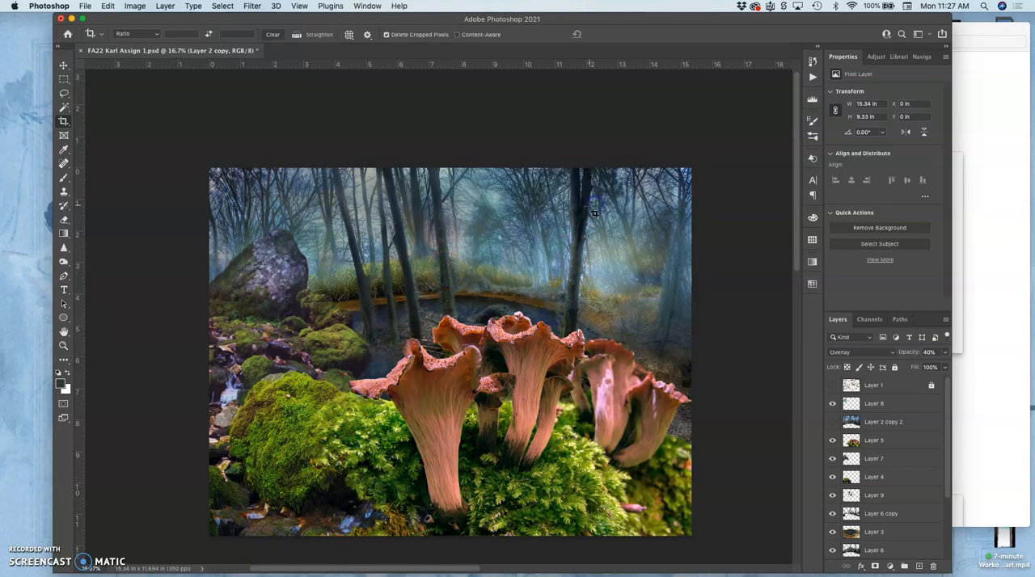
mouse_move(572, 233)
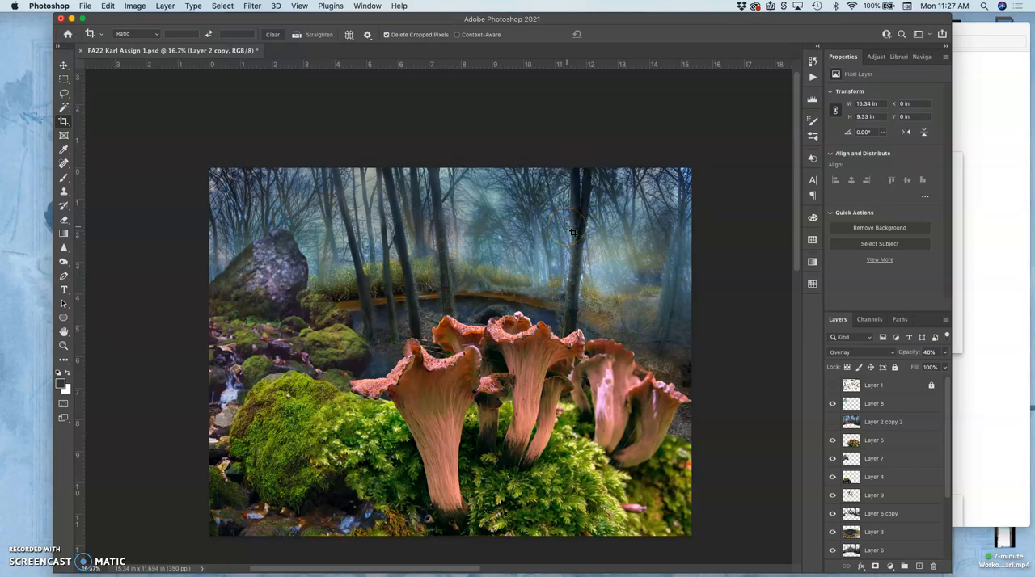
mouse_move(774, 267)
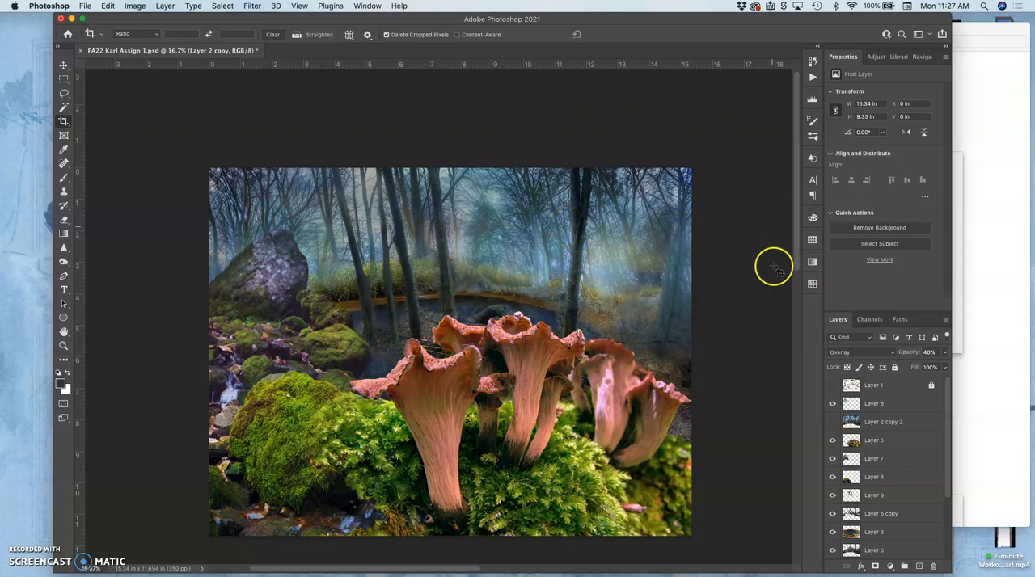
click(874, 384)
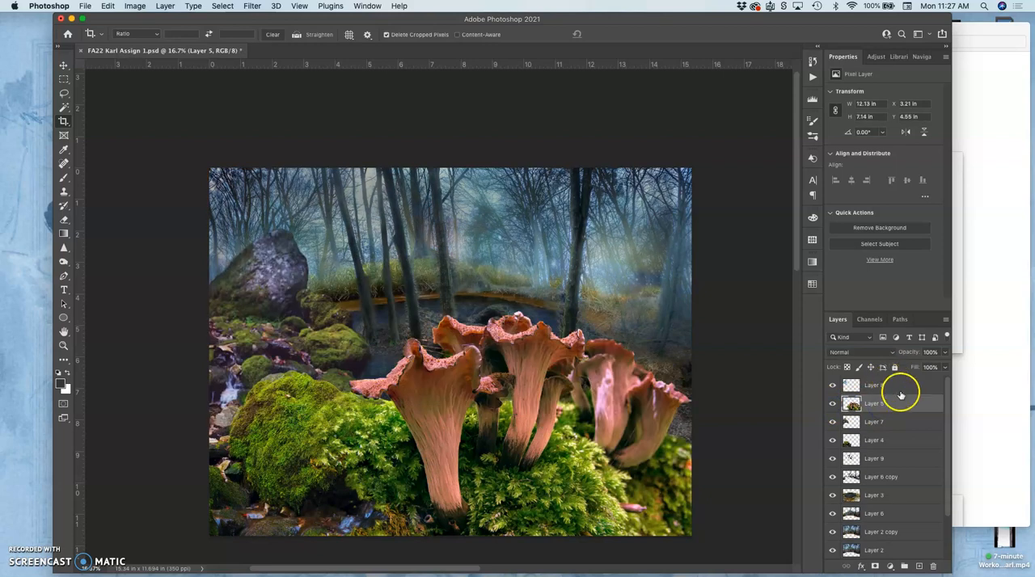
scroll(down, 3)
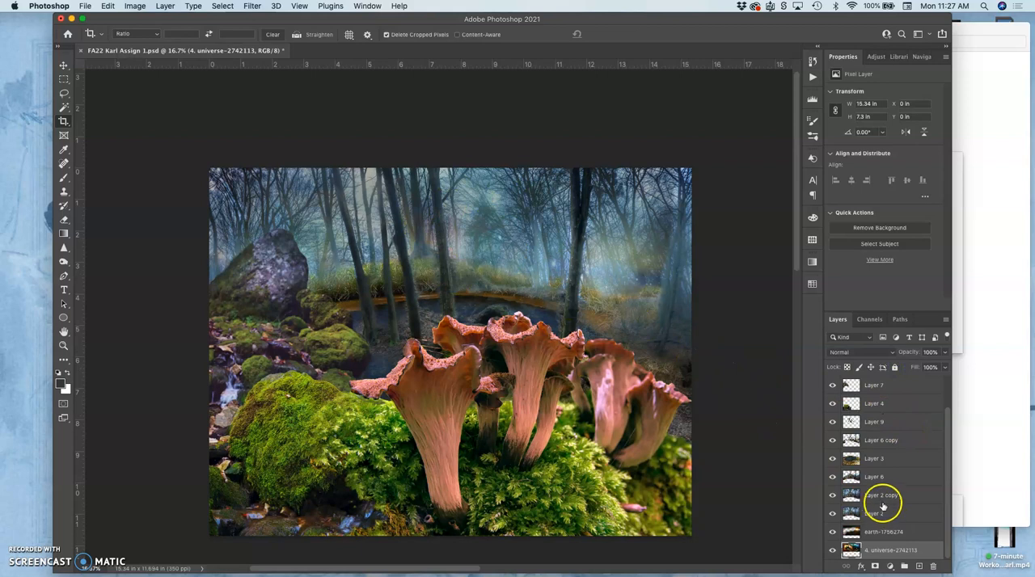
click(879, 476)
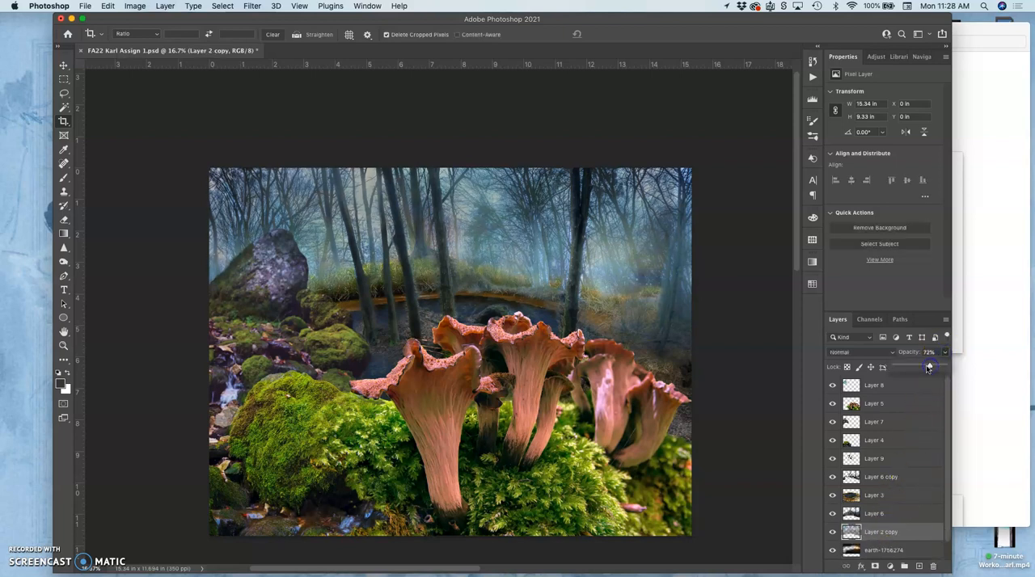
- Drag Layer 2 copy's opacity down to 67%
drag(929, 366, 927, 365)
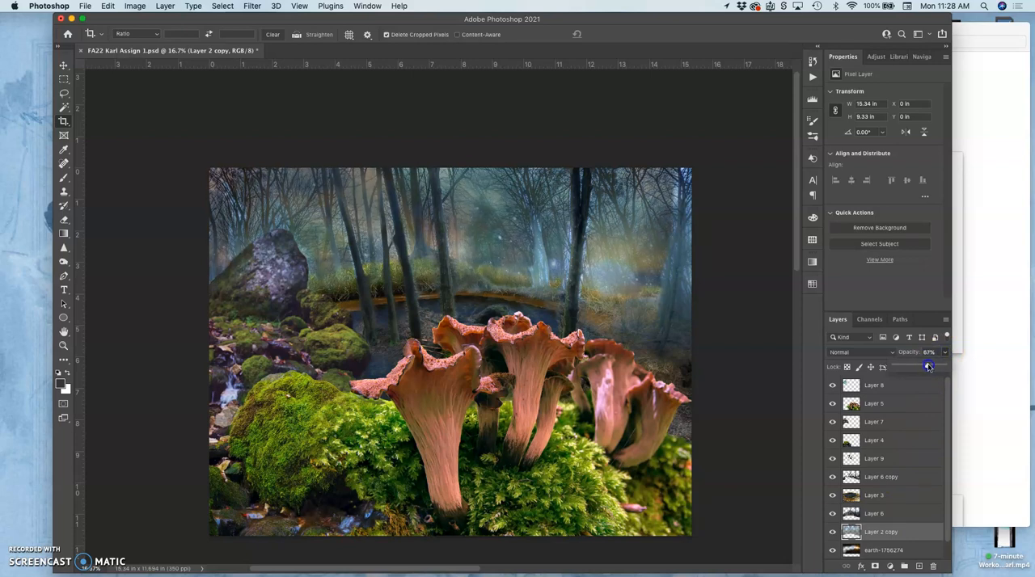
drag(928, 366, 944, 367)
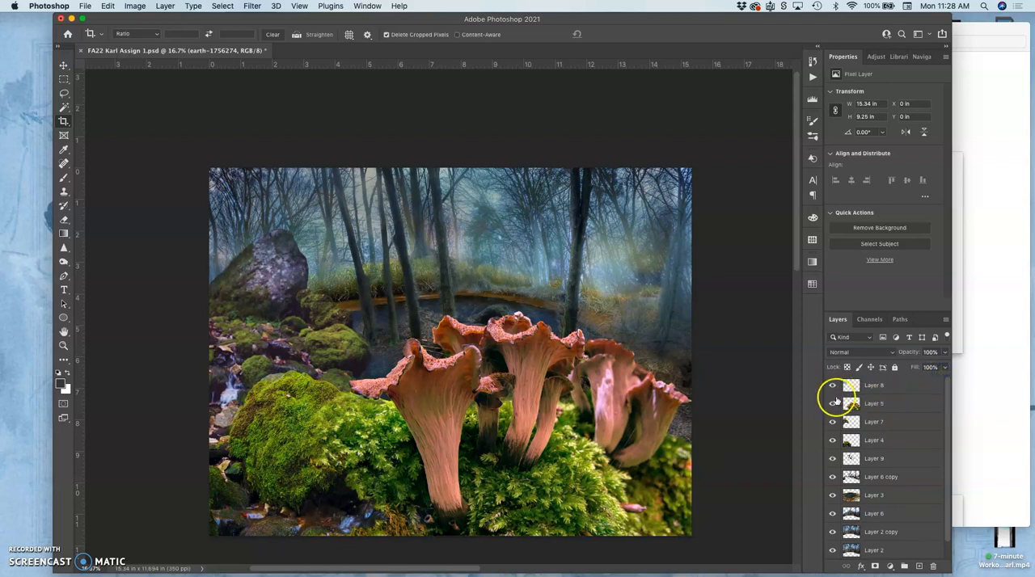
click(832, 422)
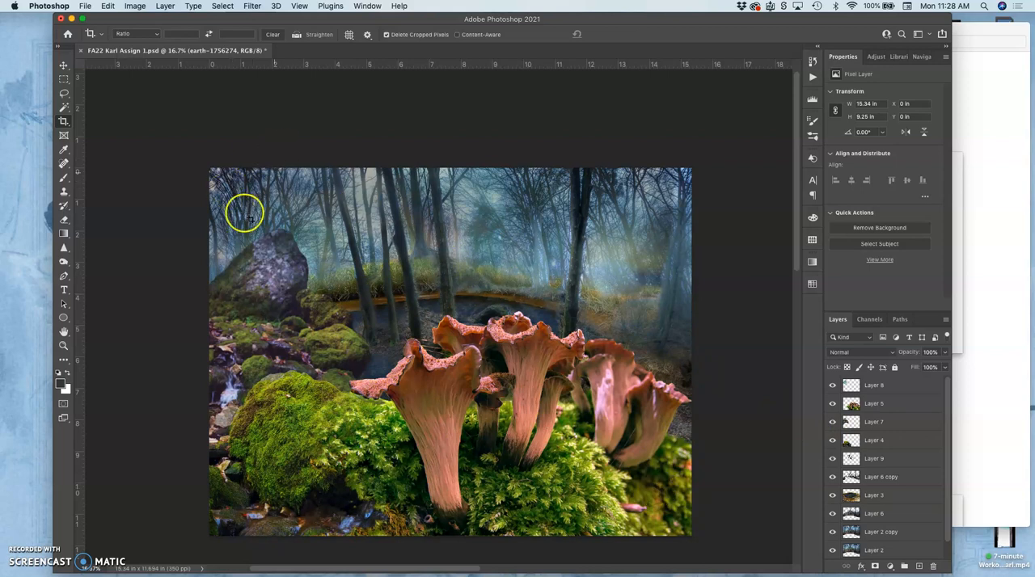
click(87, 7)
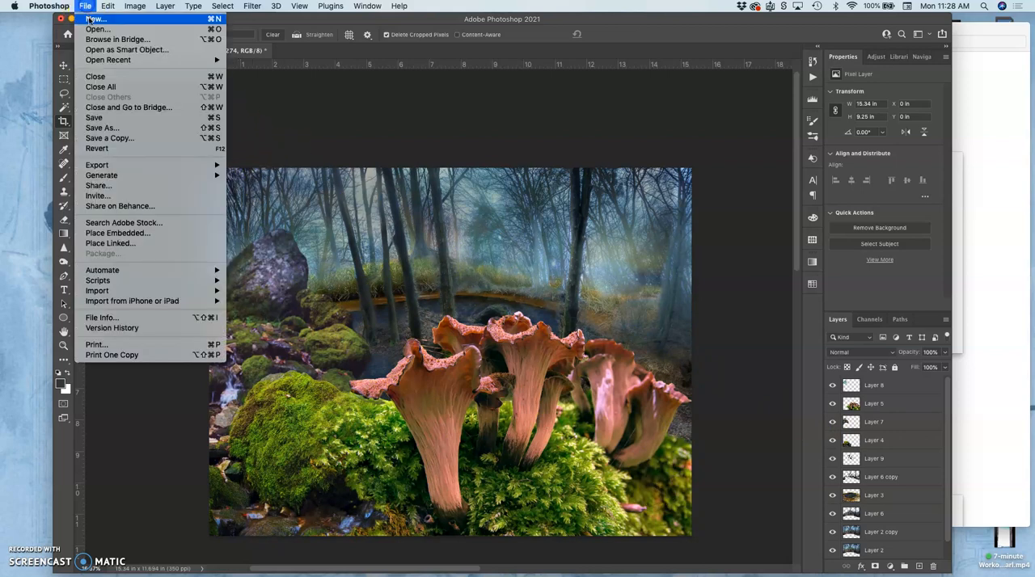
mouse_move(109, 138)
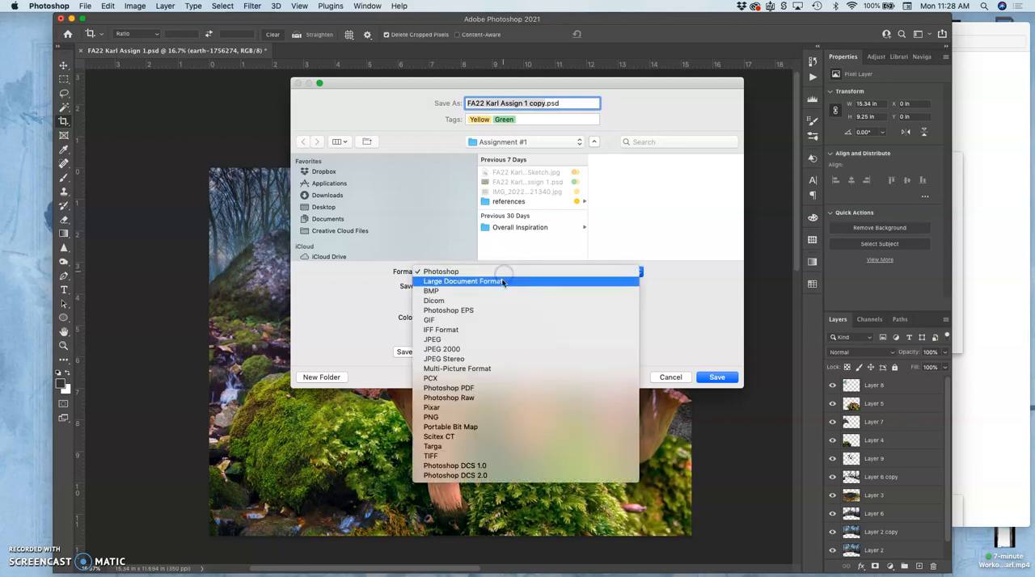
- Save the composite as a Quality 12 Maximum JPEG in Assignment #1
click(432, 340)
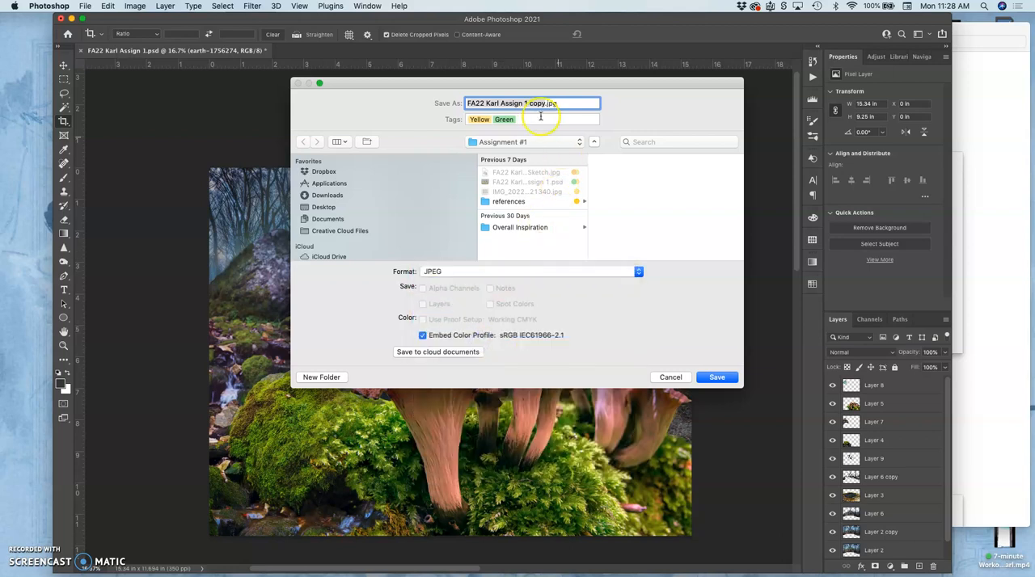
click(717, 377)
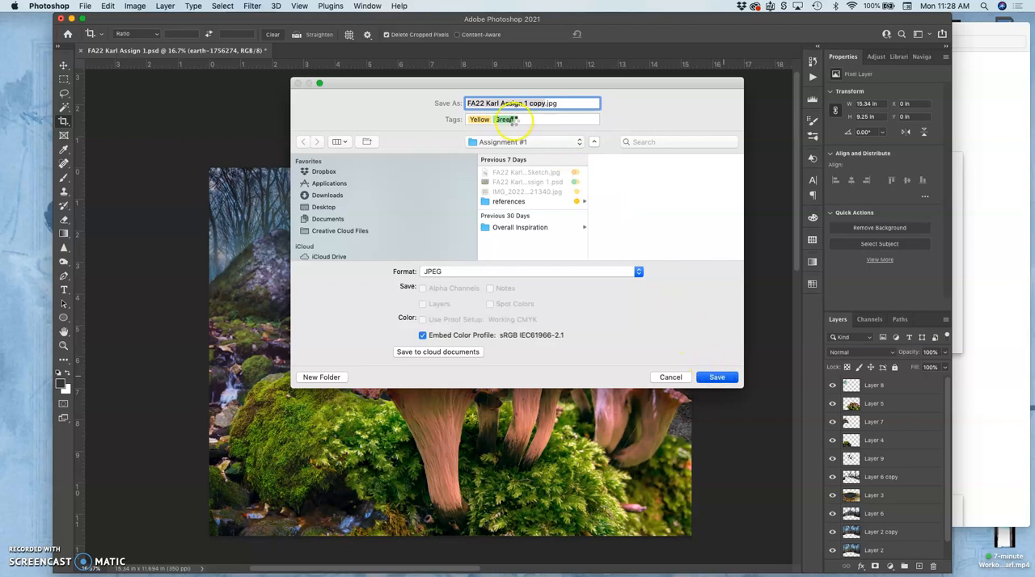
click(717, 377)
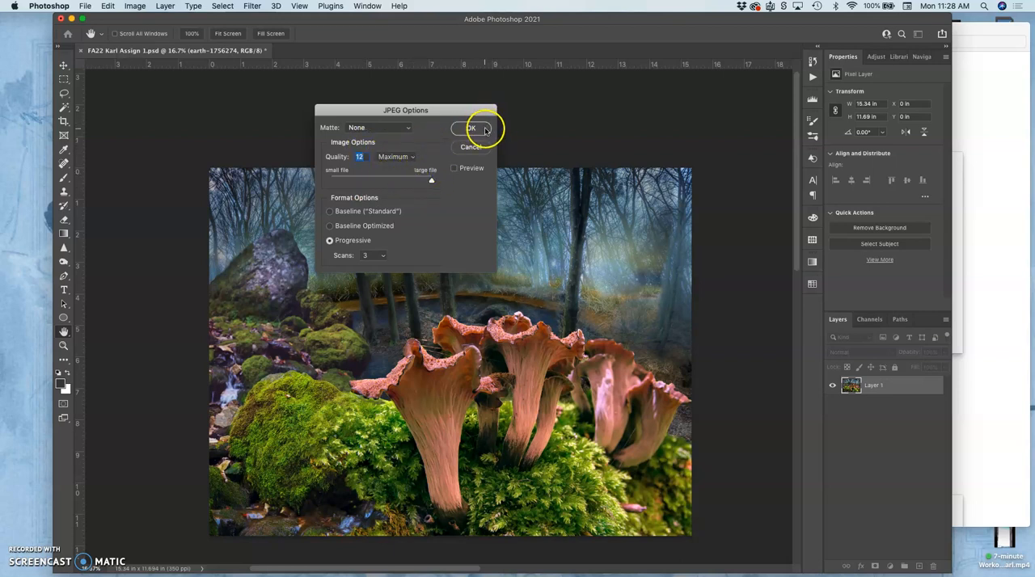
click(471, 128)
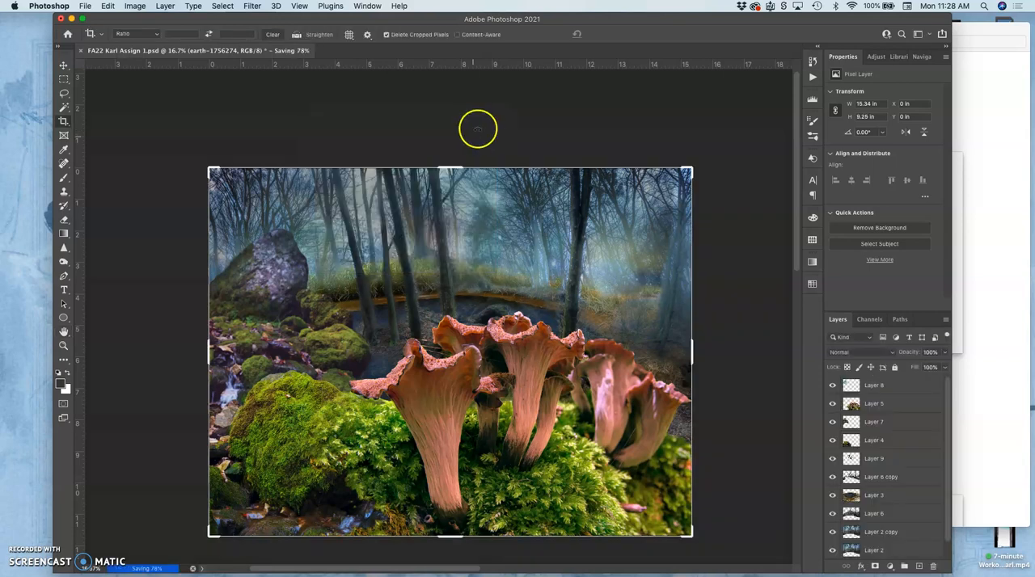
mouse_move(993, 190)
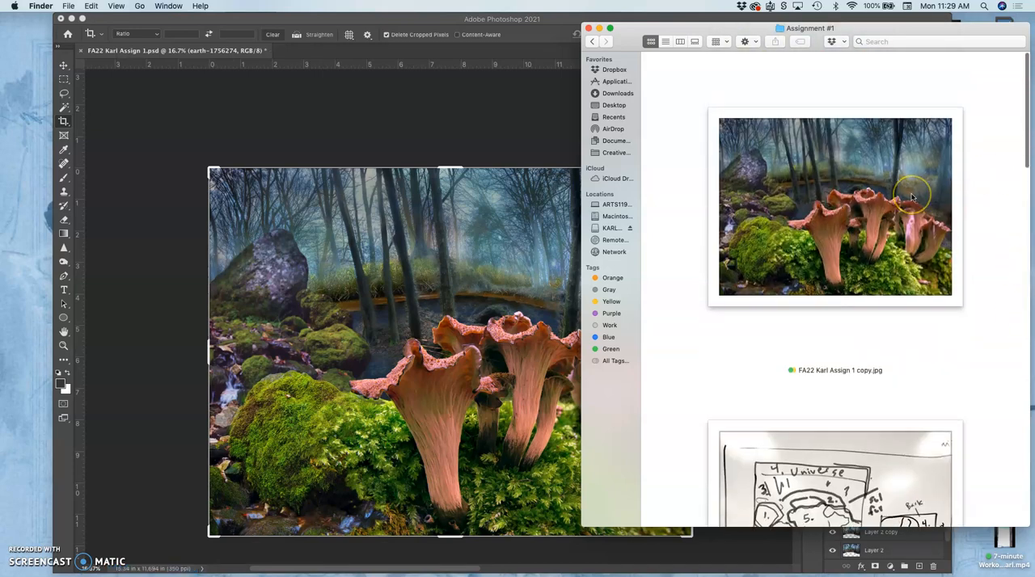
- Preview the exported mushroom forest JPEG in the Assignment #1 folder, then return to Chrome
click(835, 207)
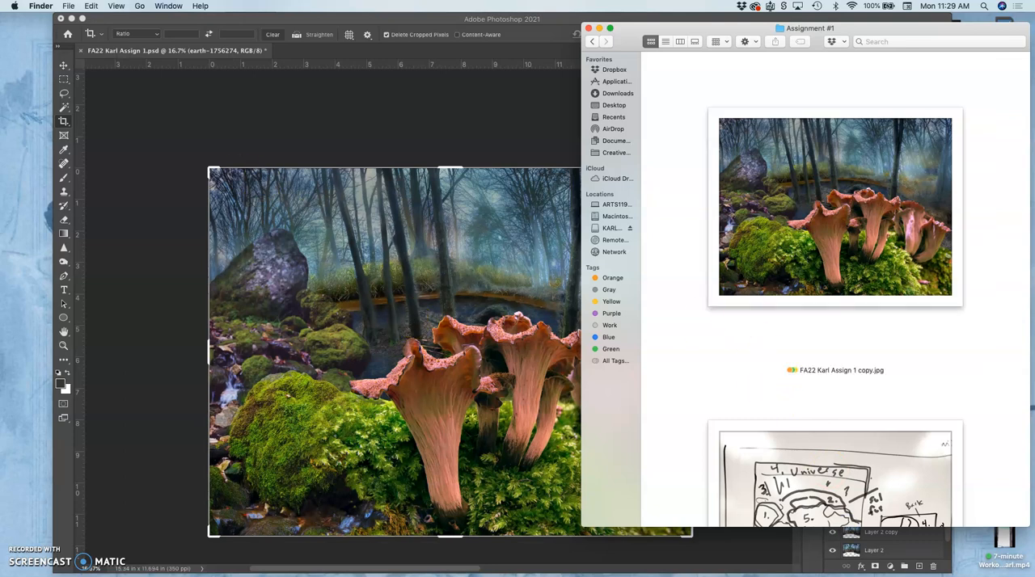
click(12, 61)
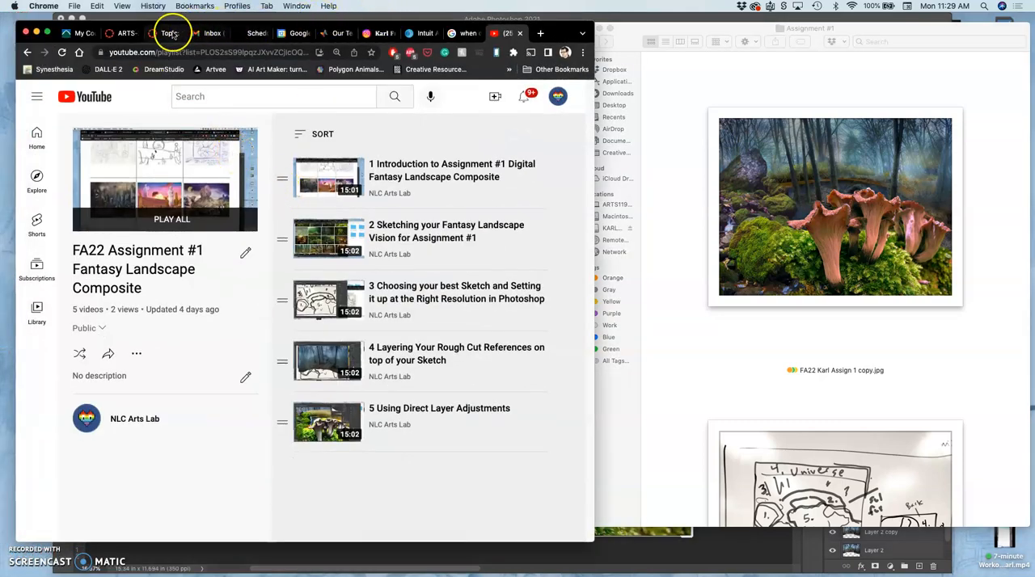
click(167, 32)
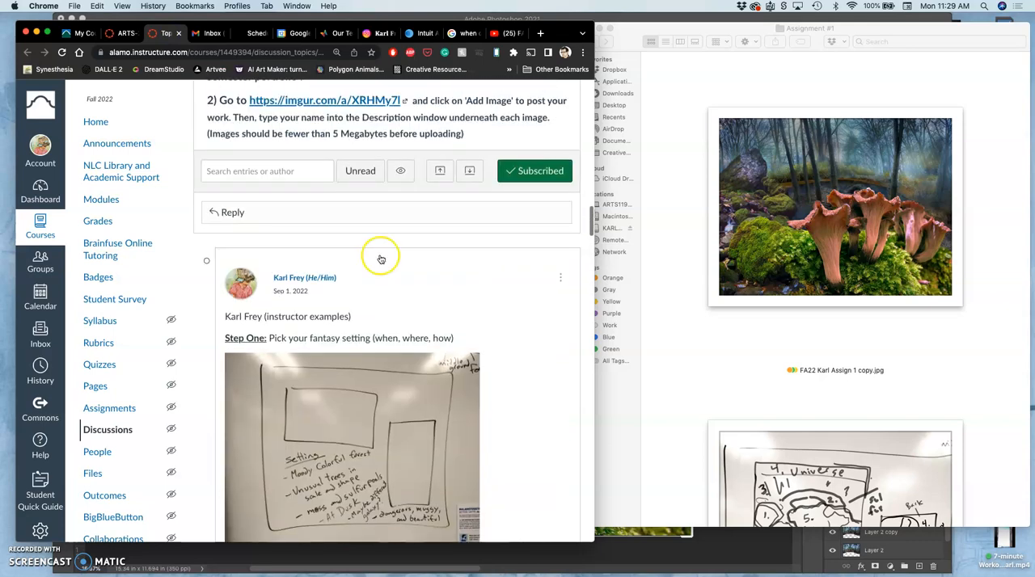
click(560, 277)
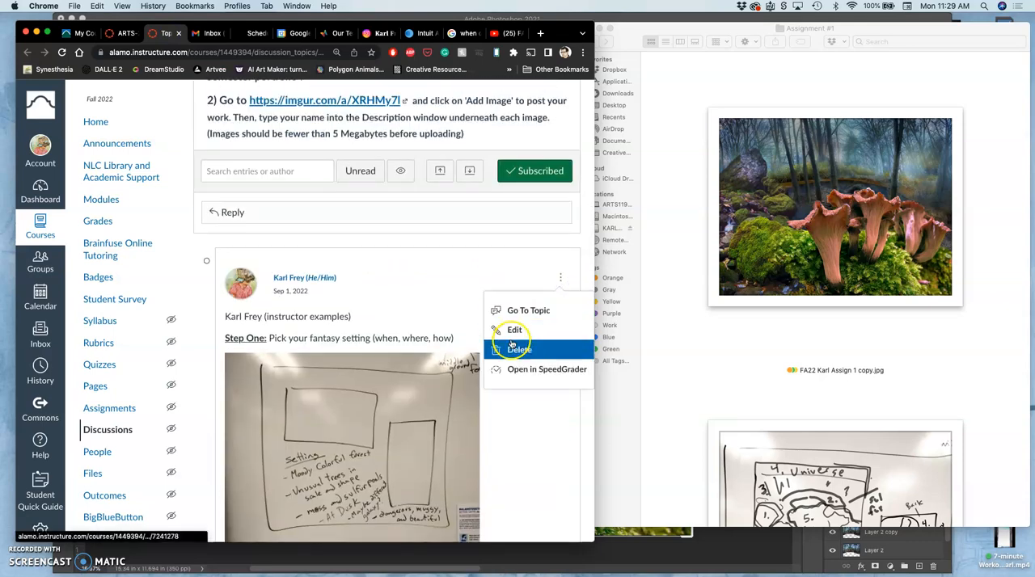
click(513, 330)
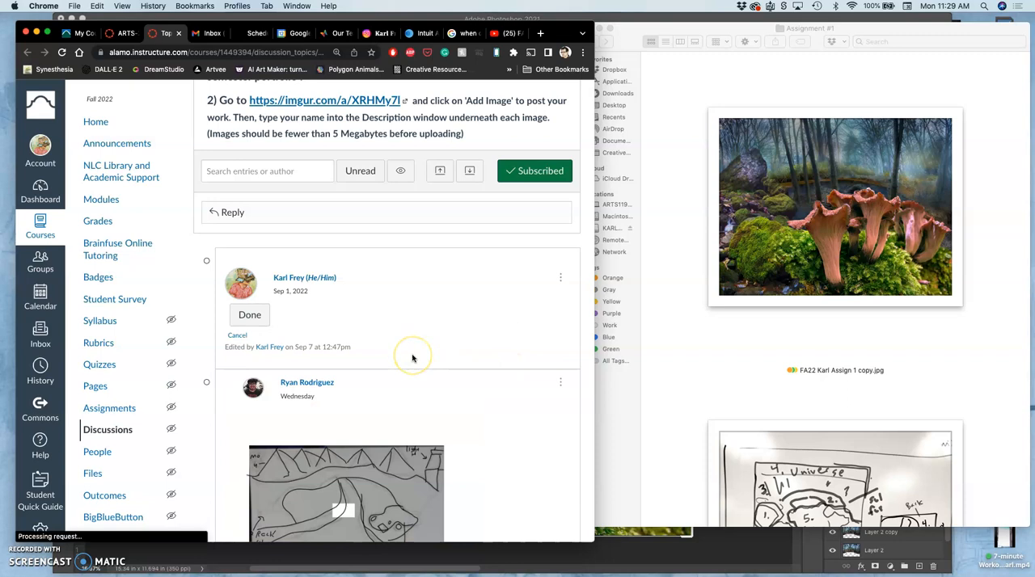
click(249, 314)
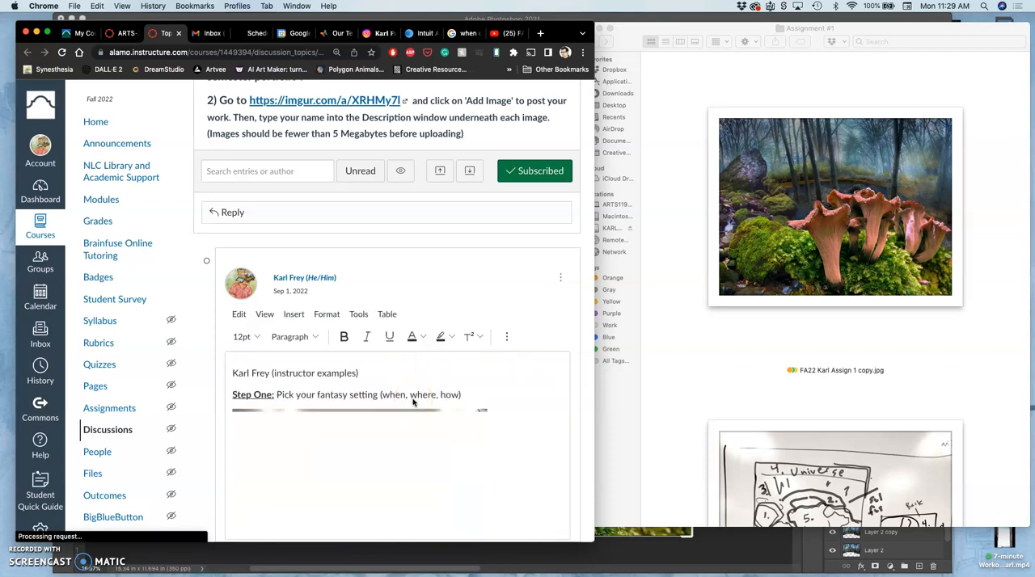
- Append the caption 'Final Landscape for Now...' and upload the mushroom forest JPEG below it
scroll(down, 3)
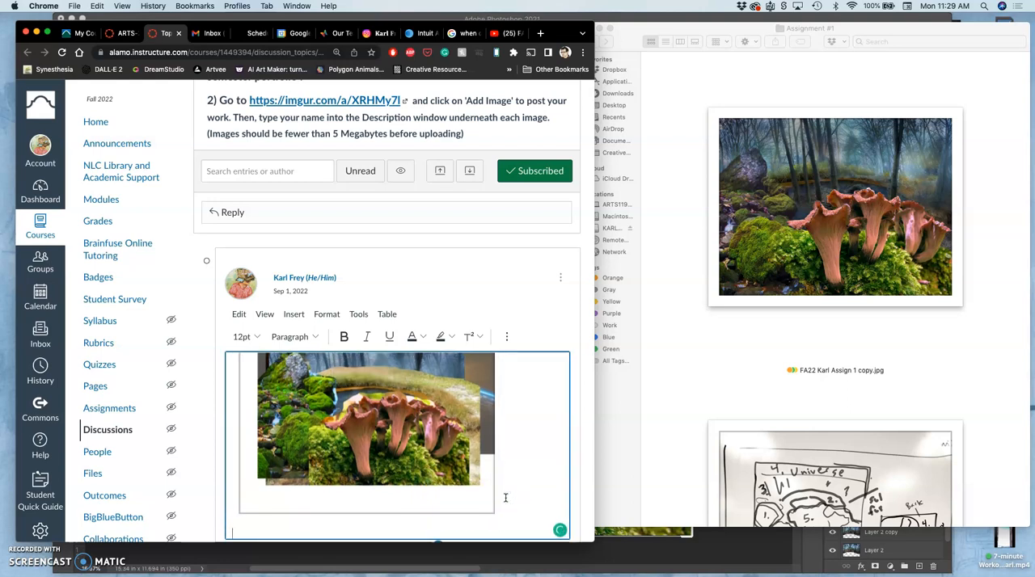
text(Final Landscape for Now...)
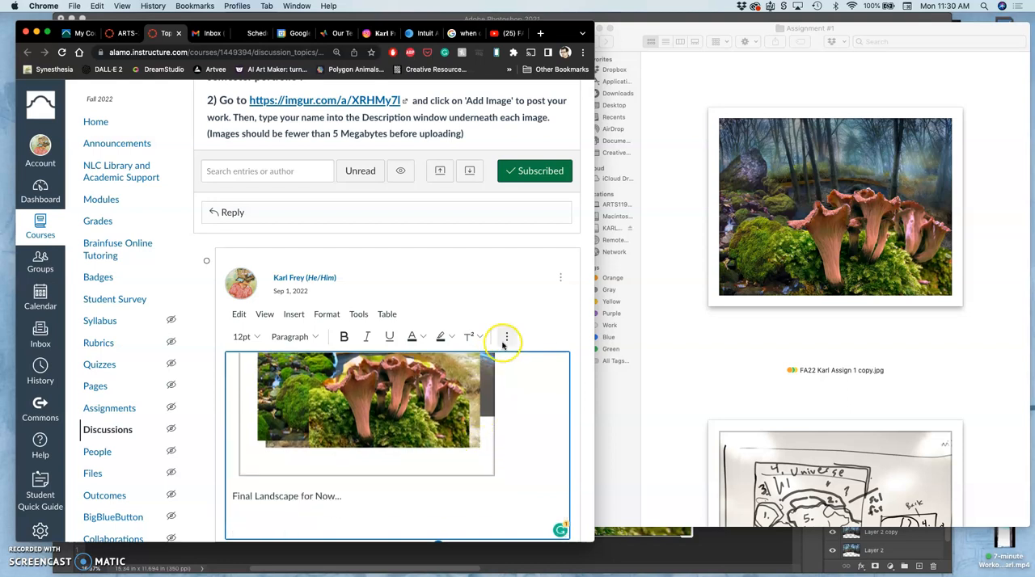
click(506, 336)
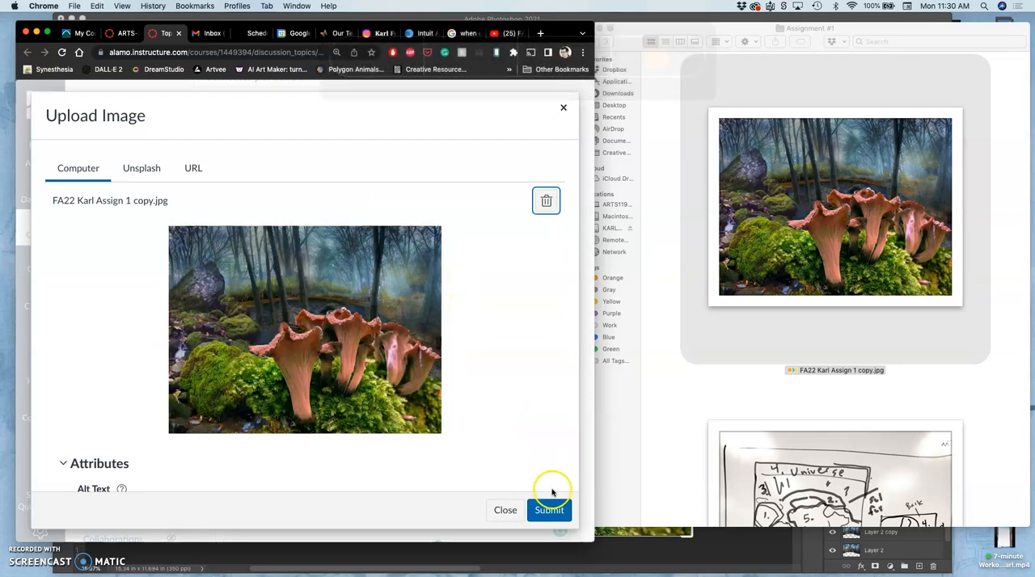
scroll(down, 3)
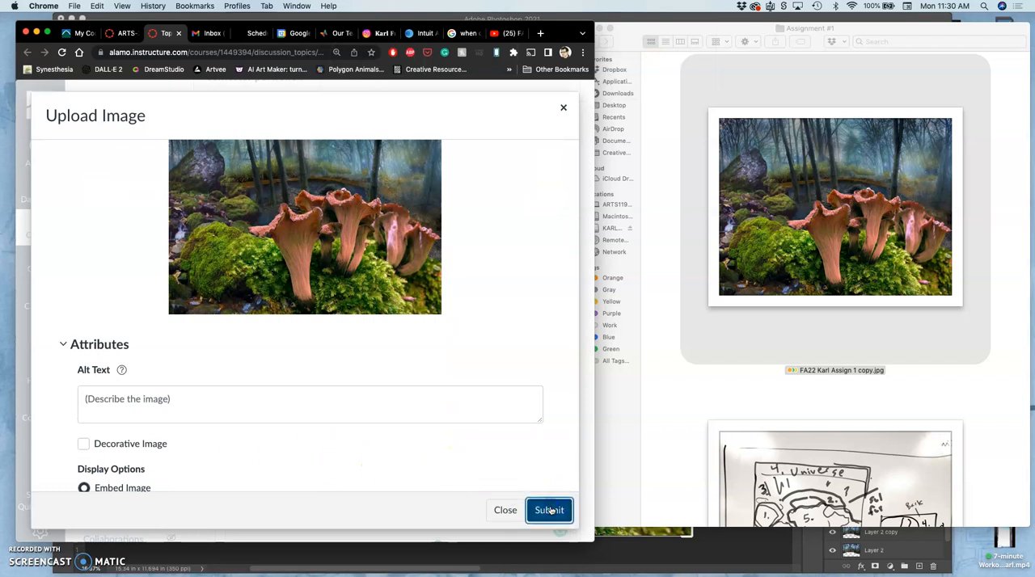
click(549, 510)
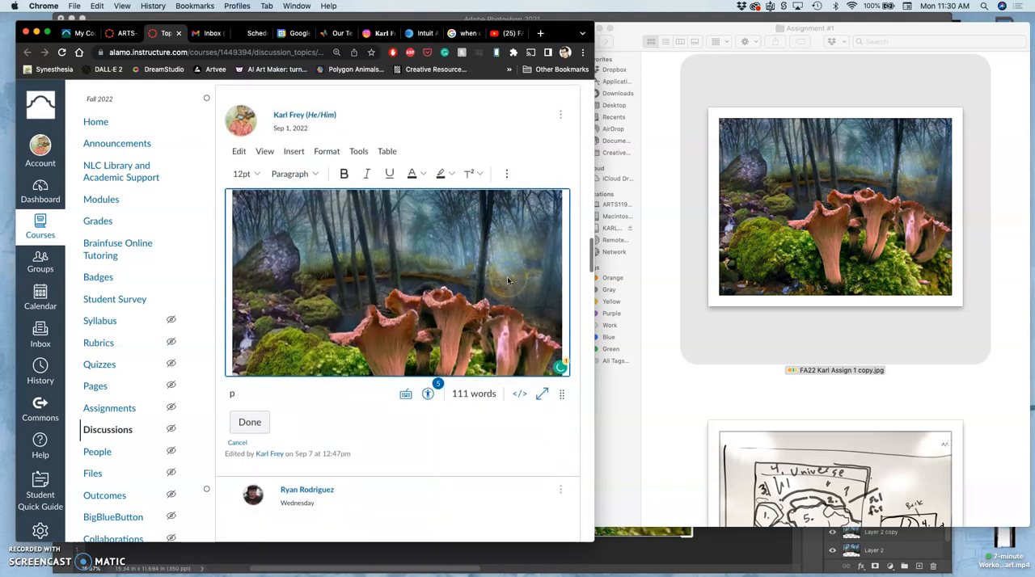
mouse_move(561, 410)
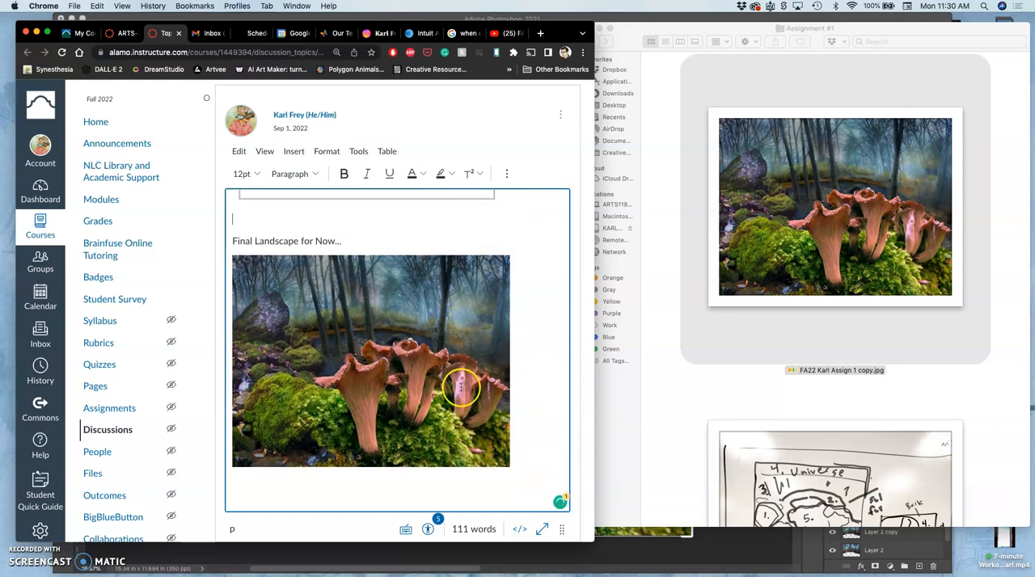
scroll(down, 3)
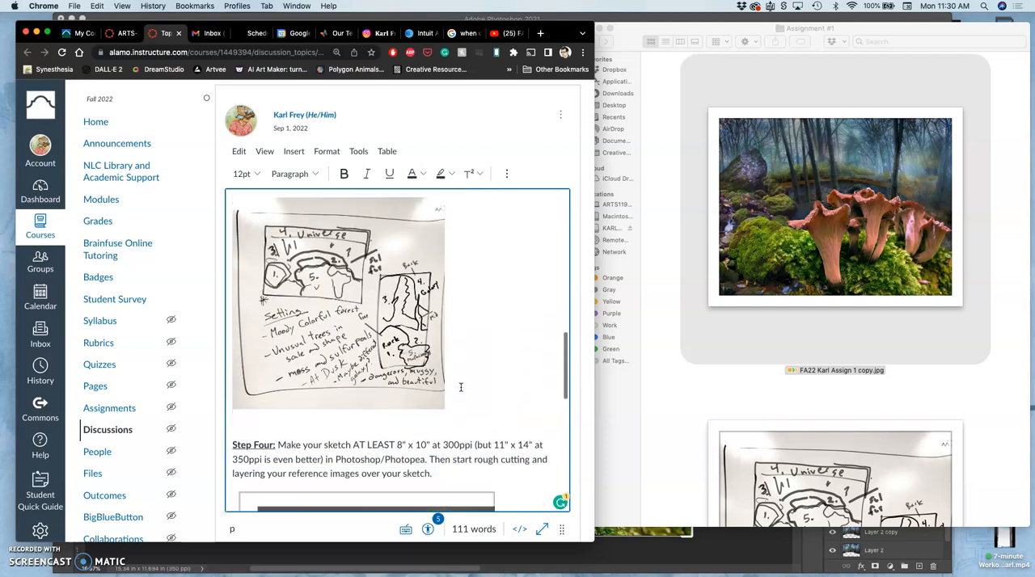
scroll(down, 3)
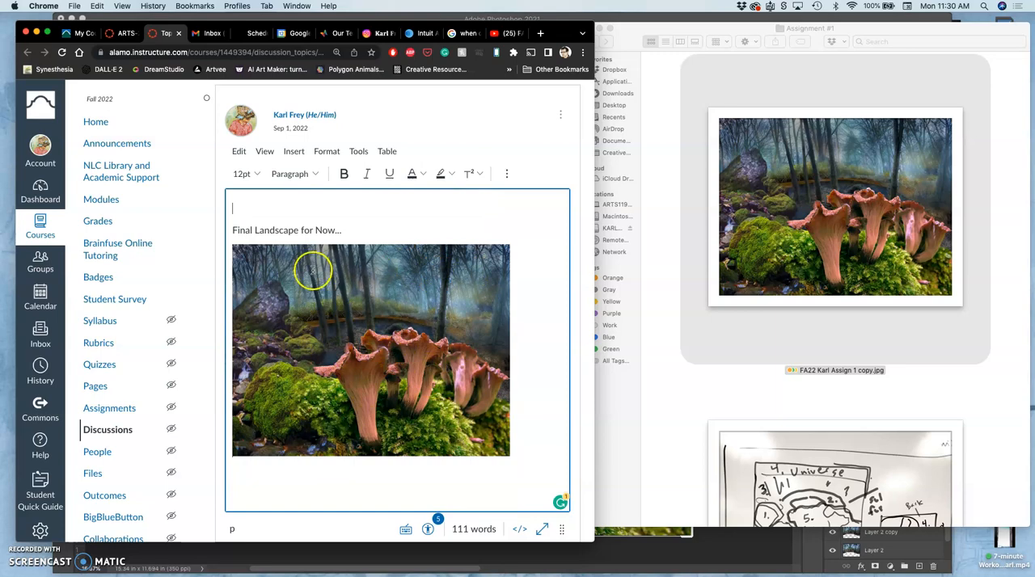
mouse_move(499, 287)
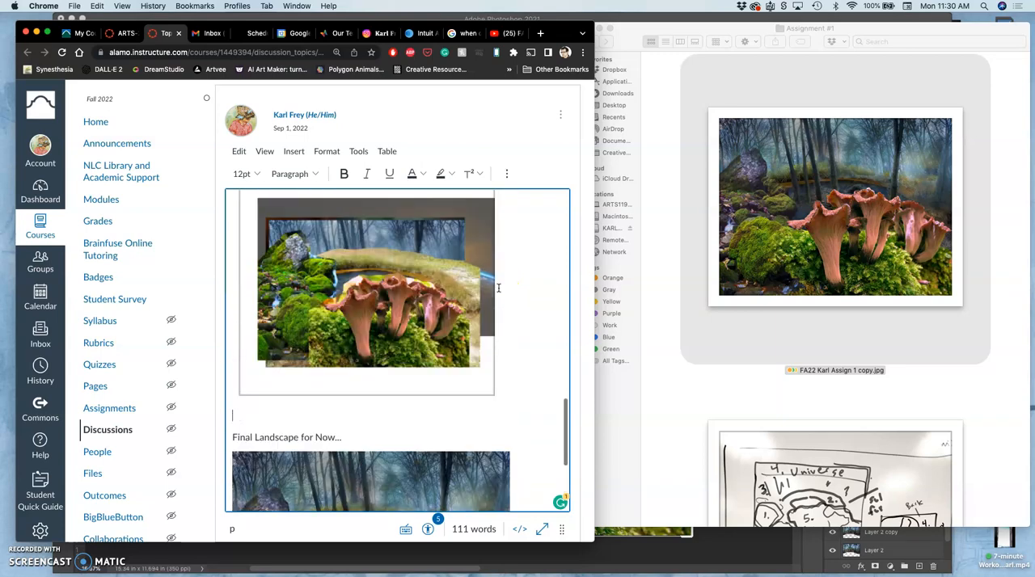
scroll(down, 3)
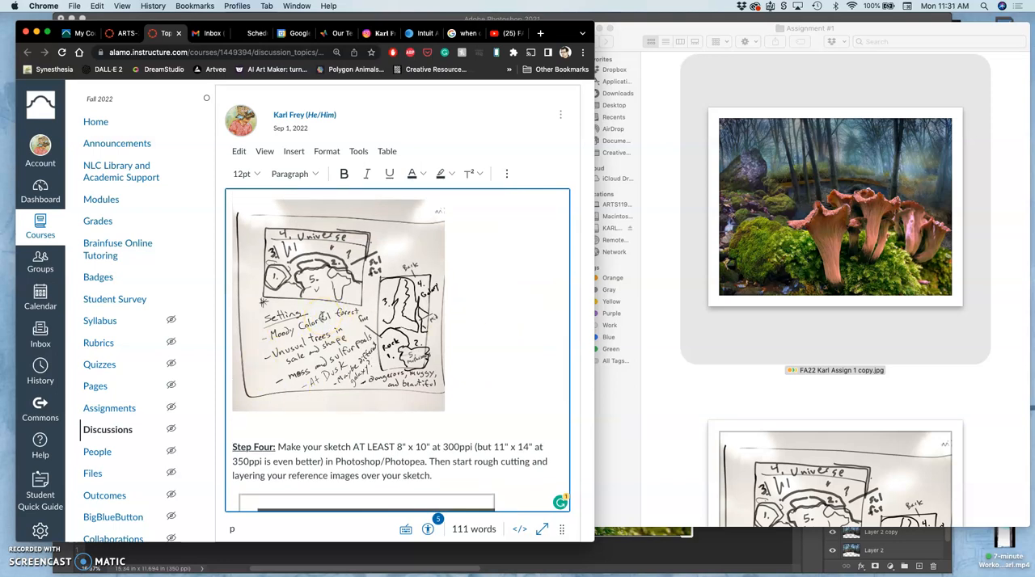
scroll(down, 3)
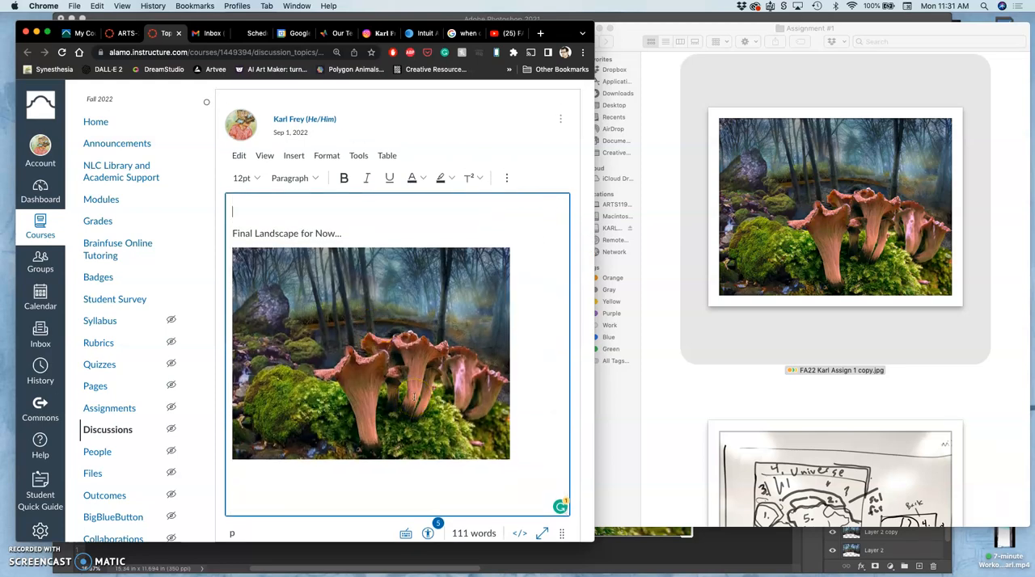
scroll(down, 3)
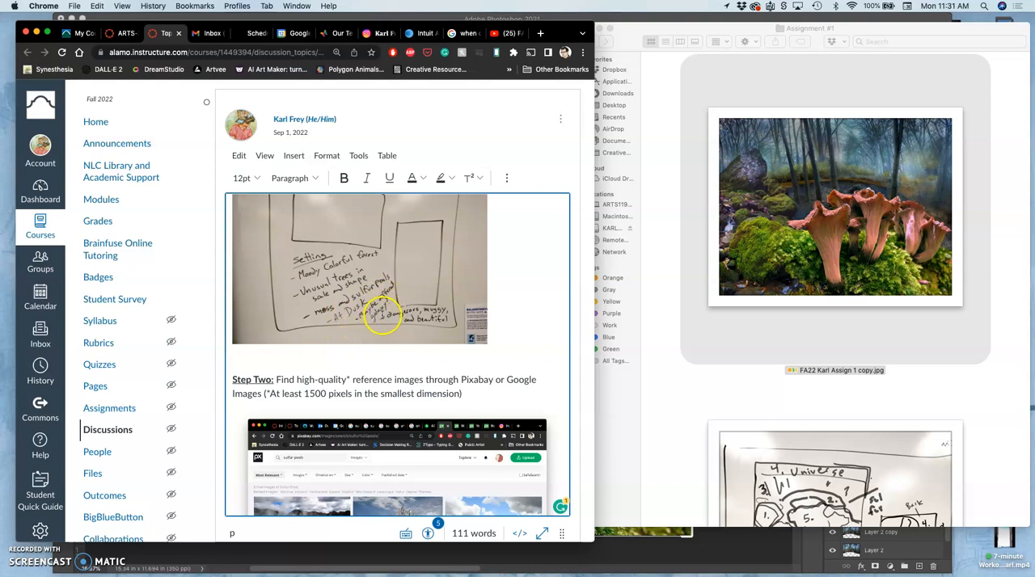
mouse_move(426, 332)
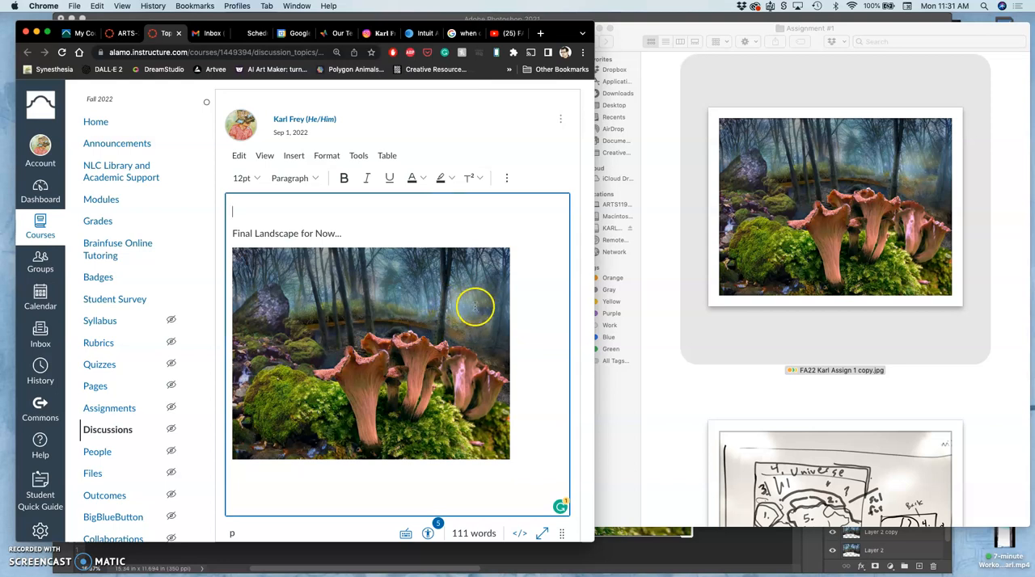
mouse_move(305, 315)
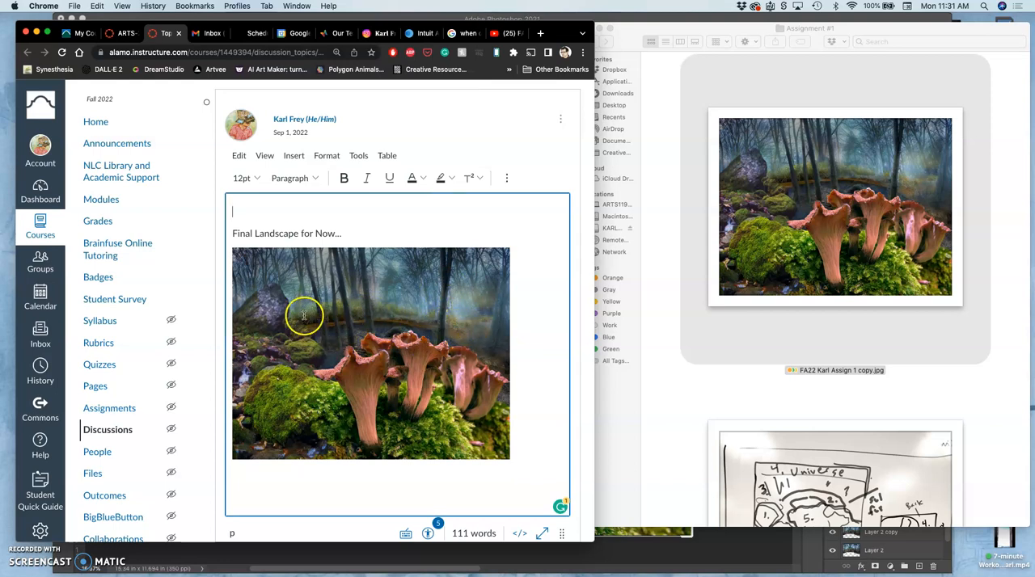
mouse_move(472, 388)
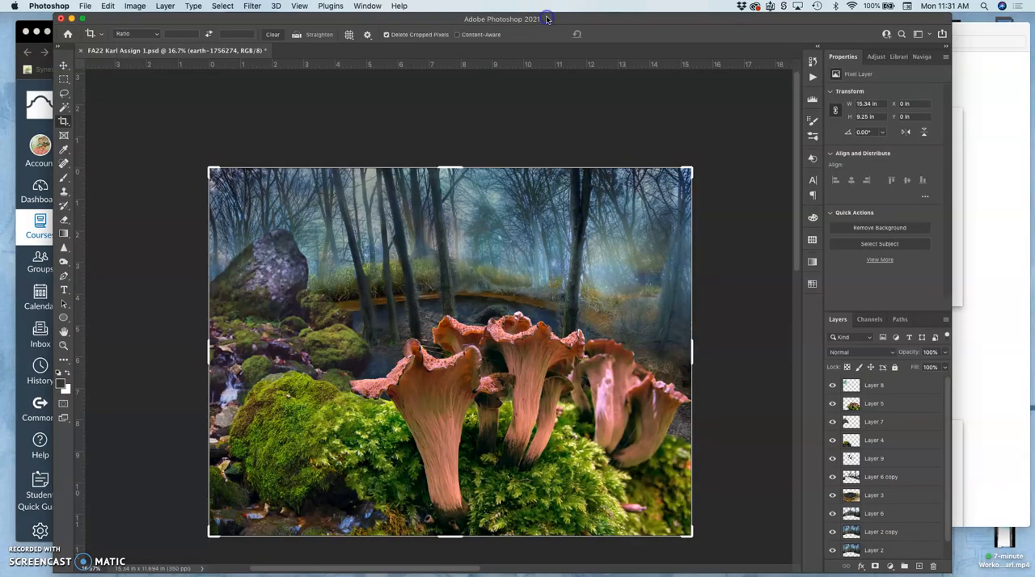
- Dismiss the scratch disk warning, close the composite file, and close the Photoshop Home window
click(80, 6)
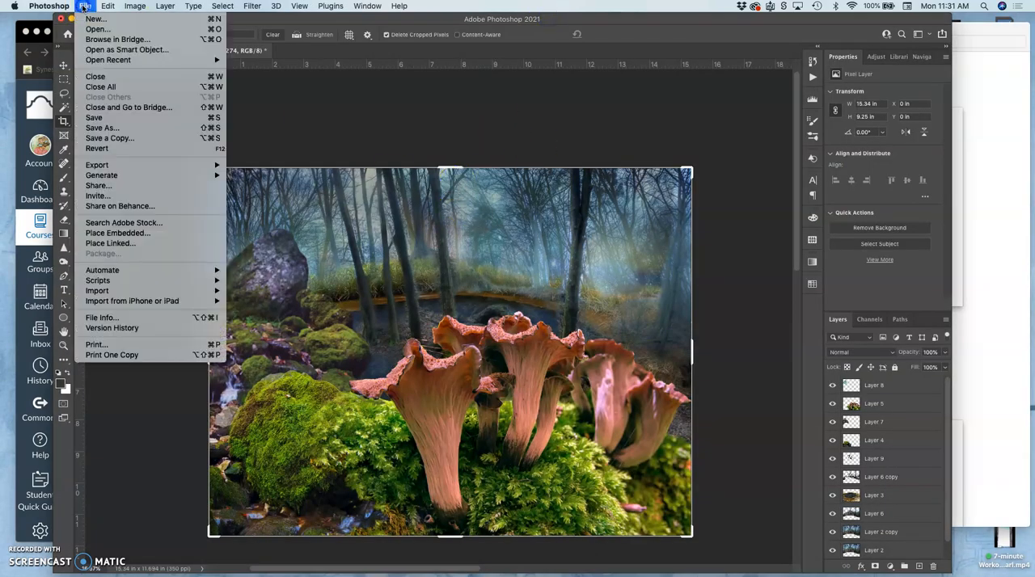
click(94, 117)
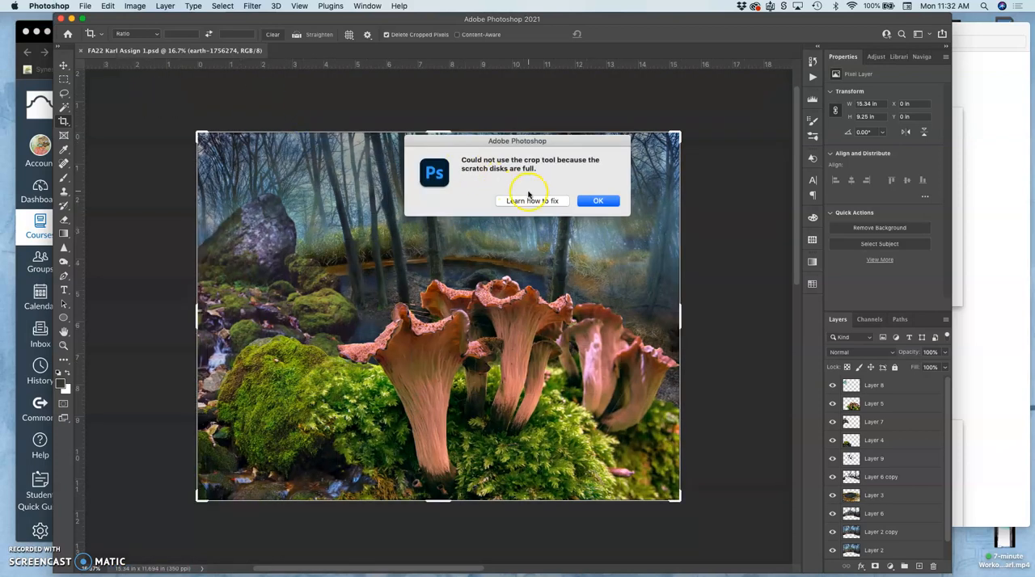
click(598, 201)
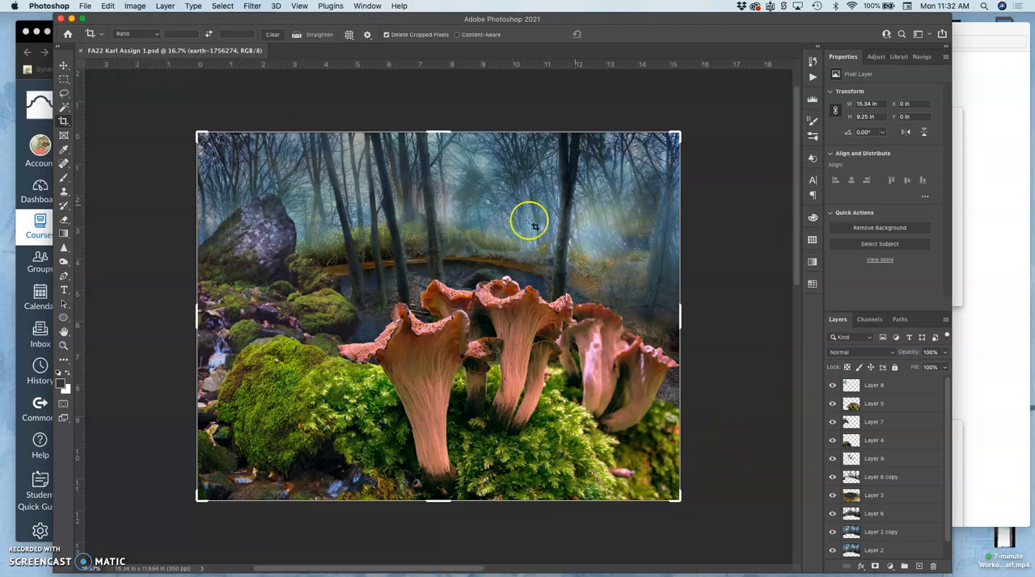
click(84, 6)
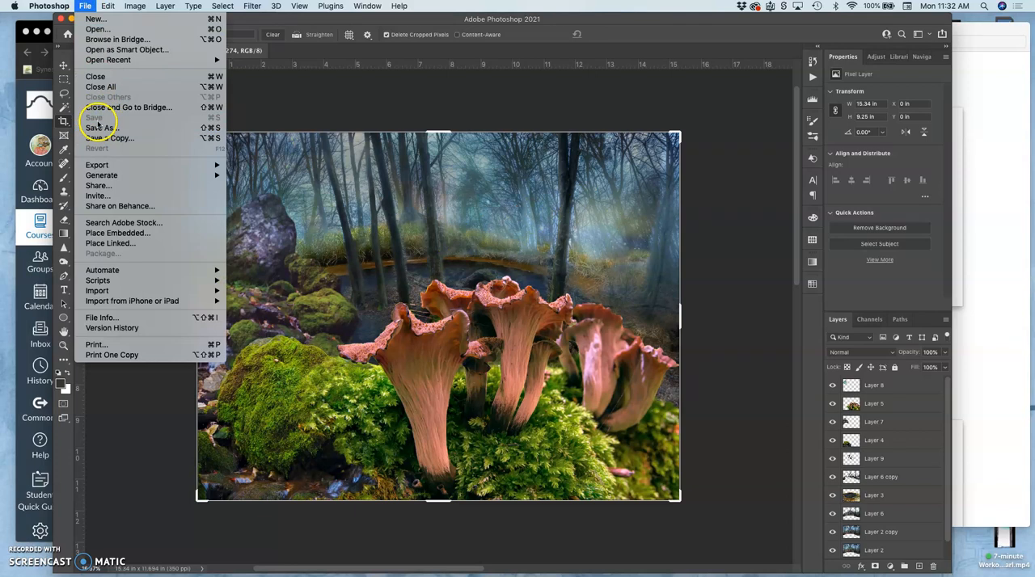
mouse_move(98, 117)
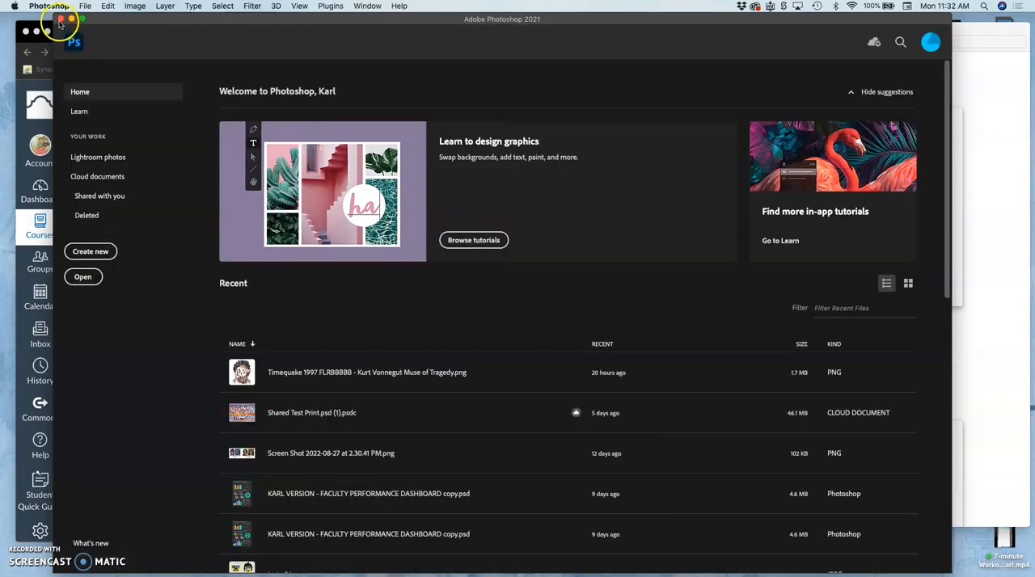
click(60, 22)
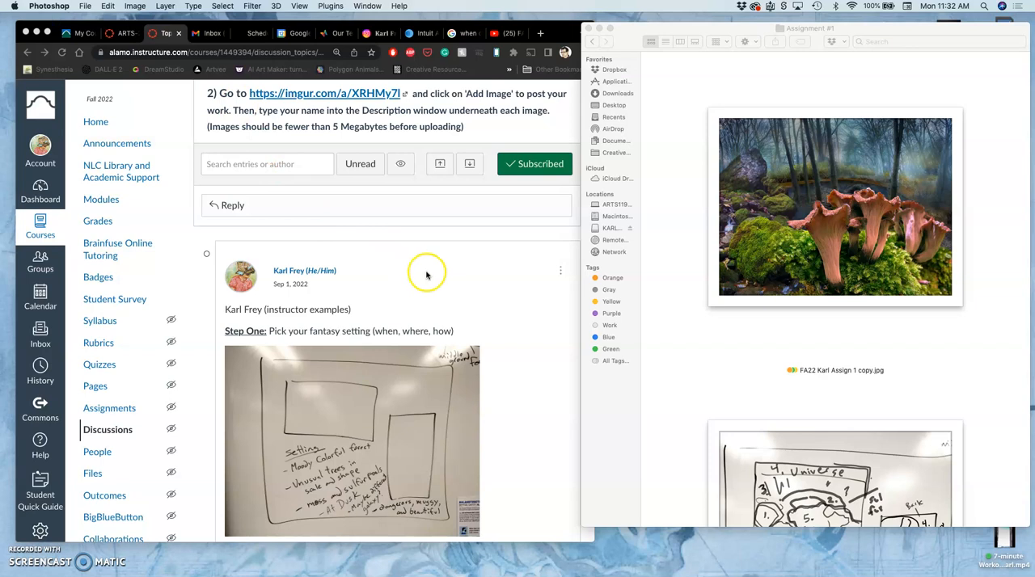